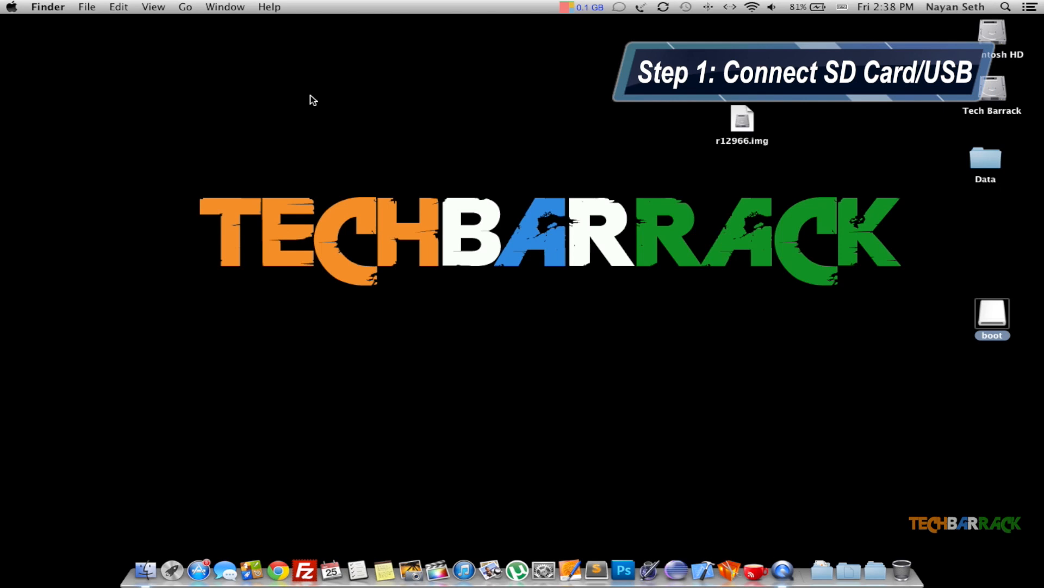
mouse_move(725, 247)
type("disk utility")
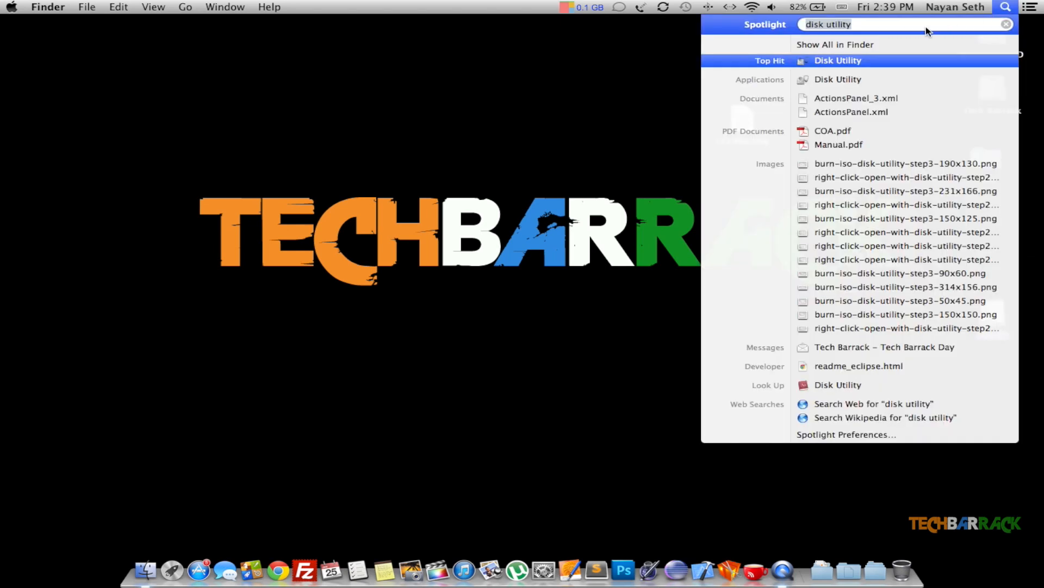
mouse_move(850, 60)
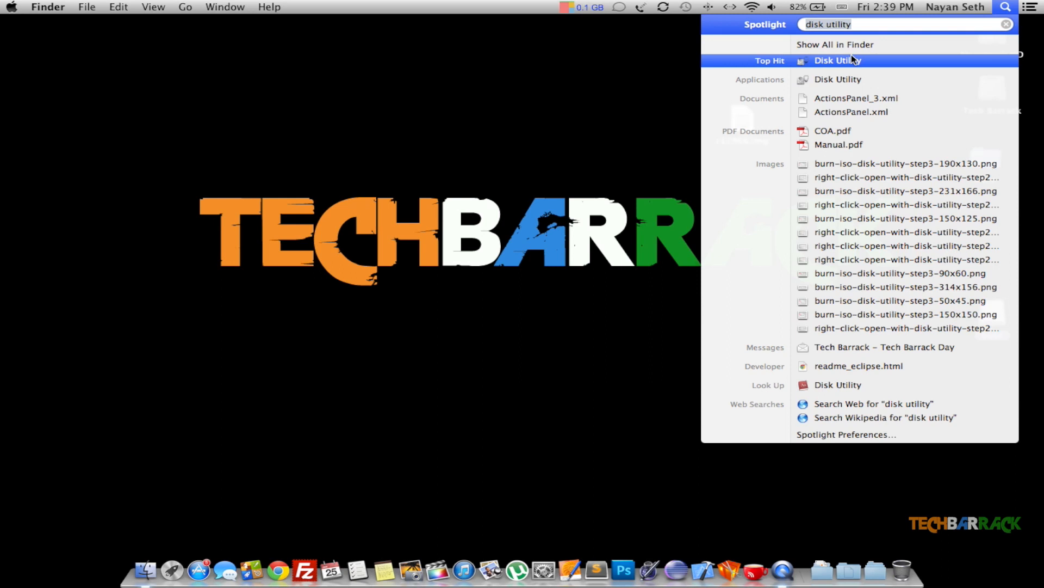
Launch Disk Utility and select the 3.97 GB Generic USB SD Reader Media card
left_click(838, 60)
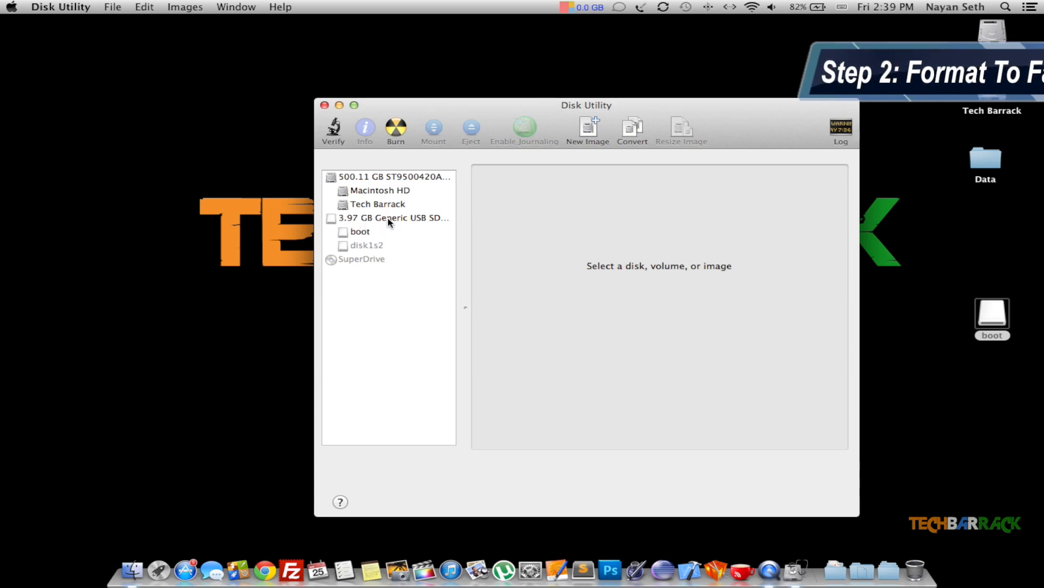
mouse_move(359, 233)
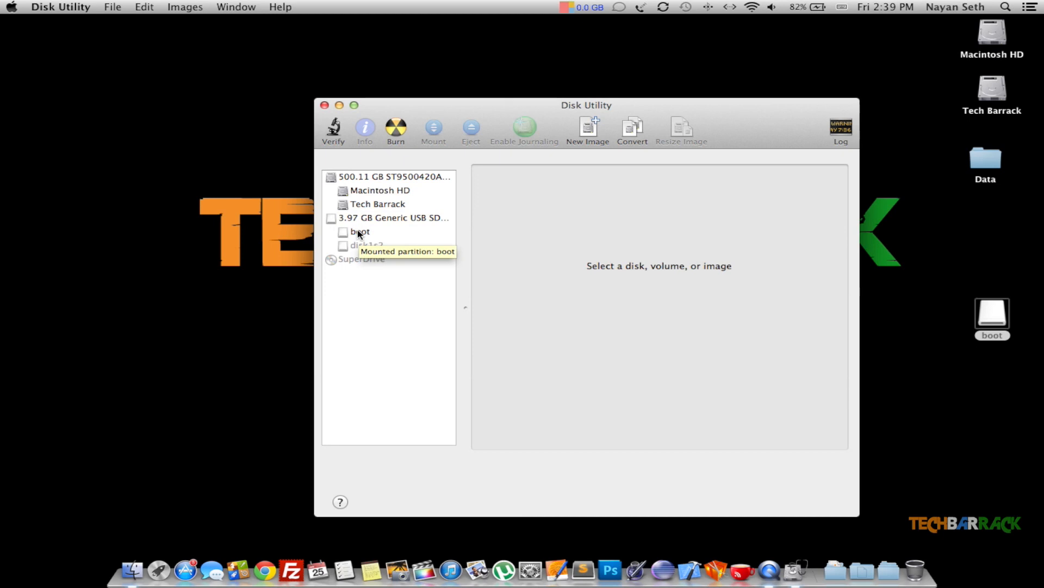
mouse_move(367, 227)
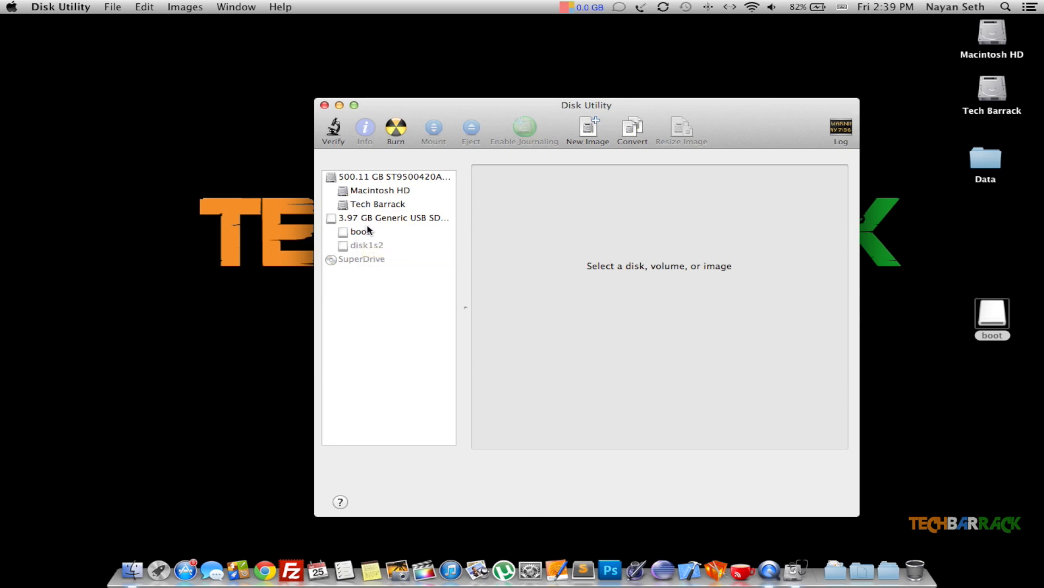
mouse_move(380, 252)
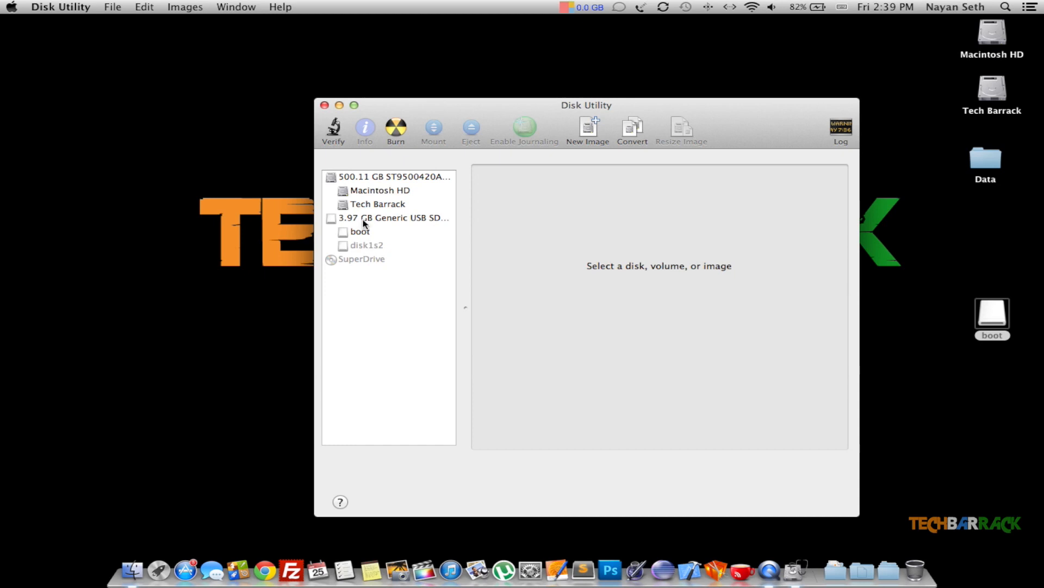
left_click(391, 218)
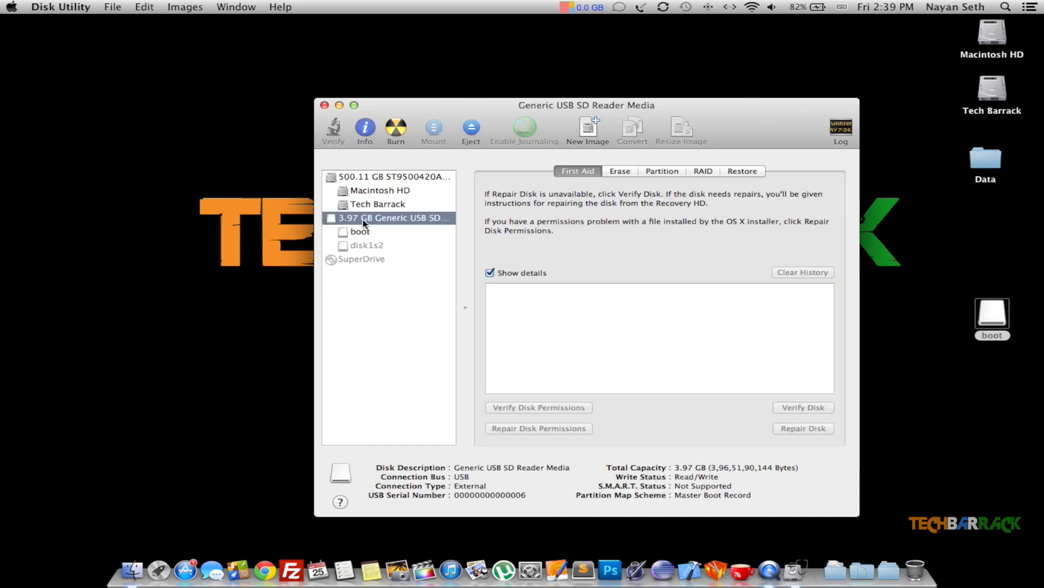
mouse_move(392, 218)
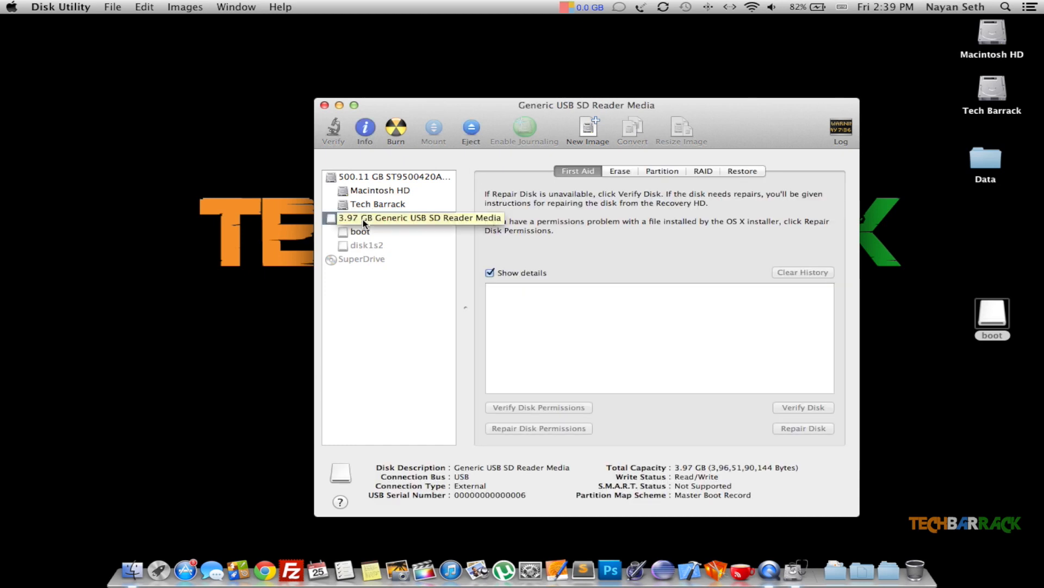
mouse_move(431, 223)
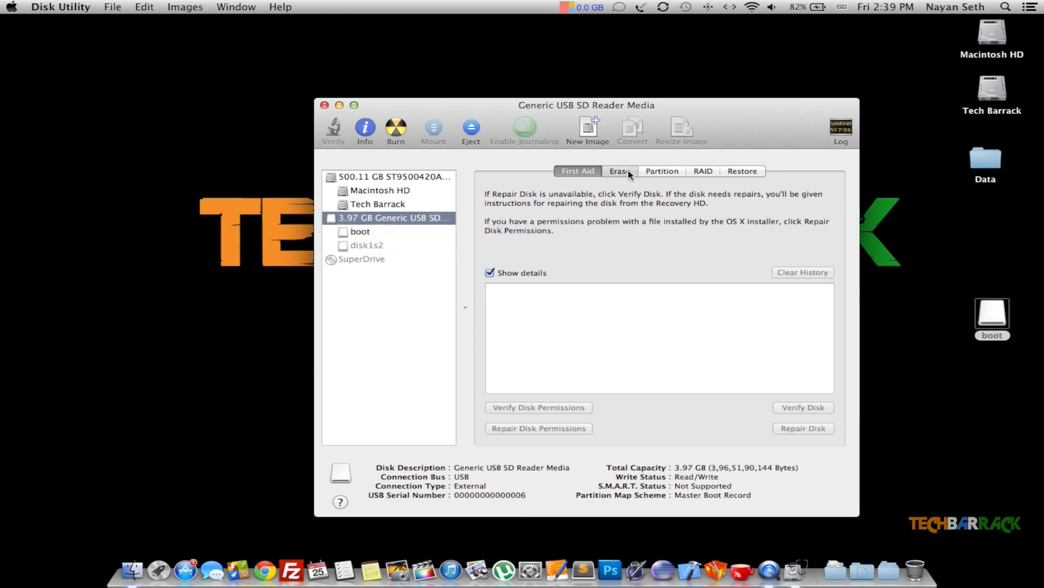
Erase the SD card as a single MS-DOS (FAT) volume named UNTITLED, then close Disk Utility
left_click(619, 171)
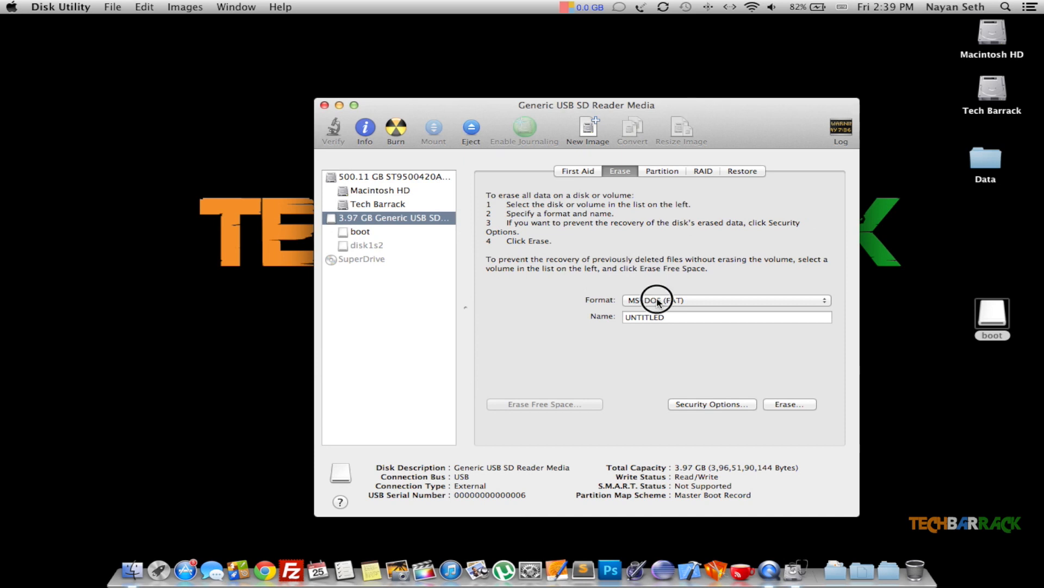
left_click(725, 300)
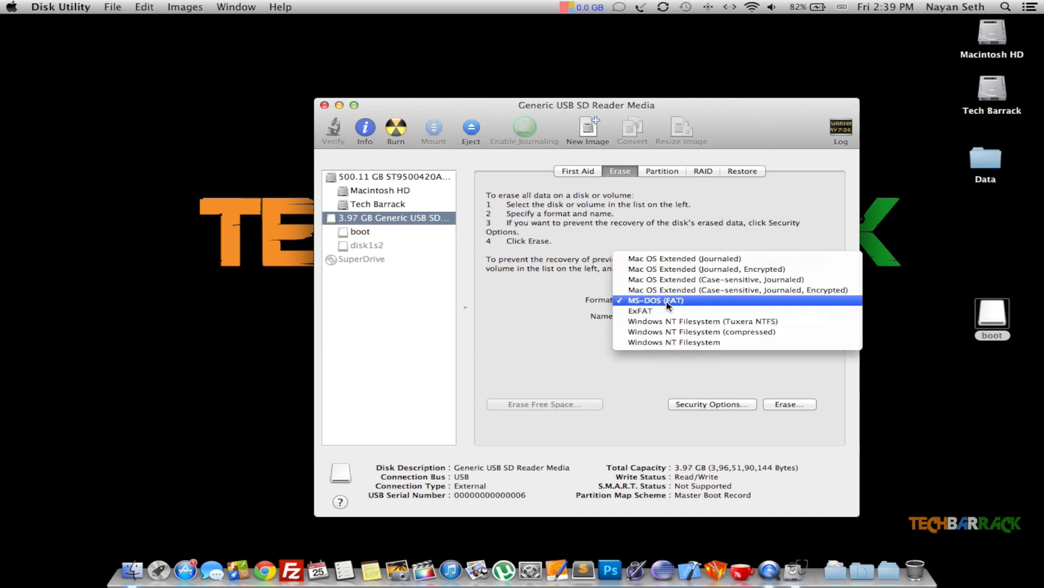
left_click(657, 301)
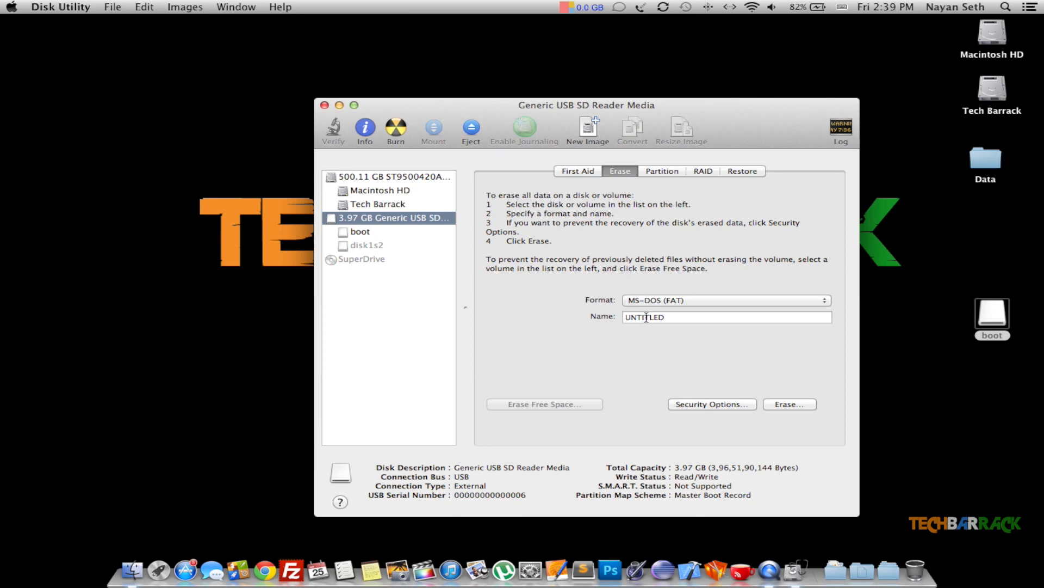
mouse_move(791, 404)
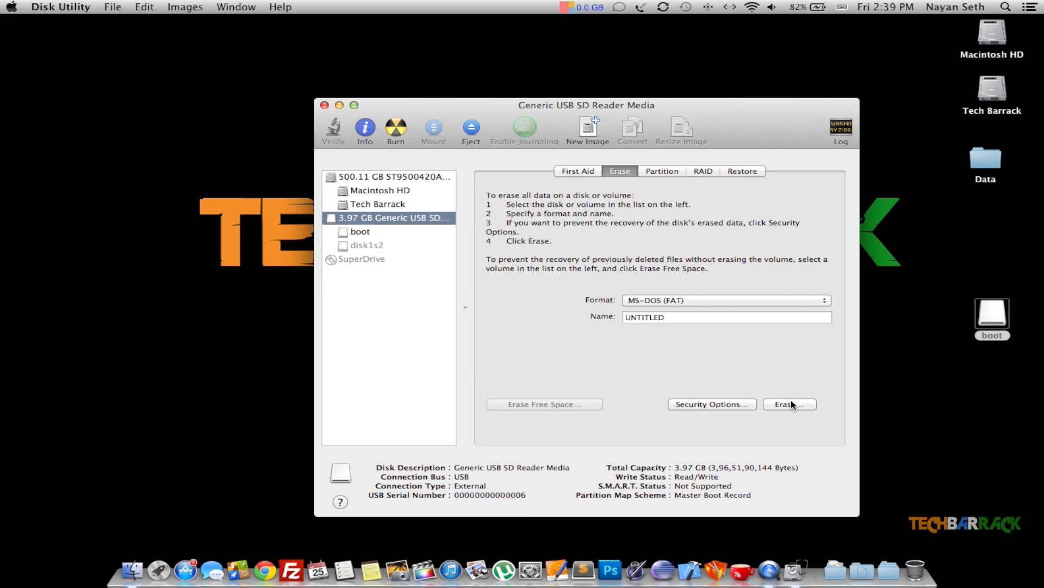
left_click(788, 403)
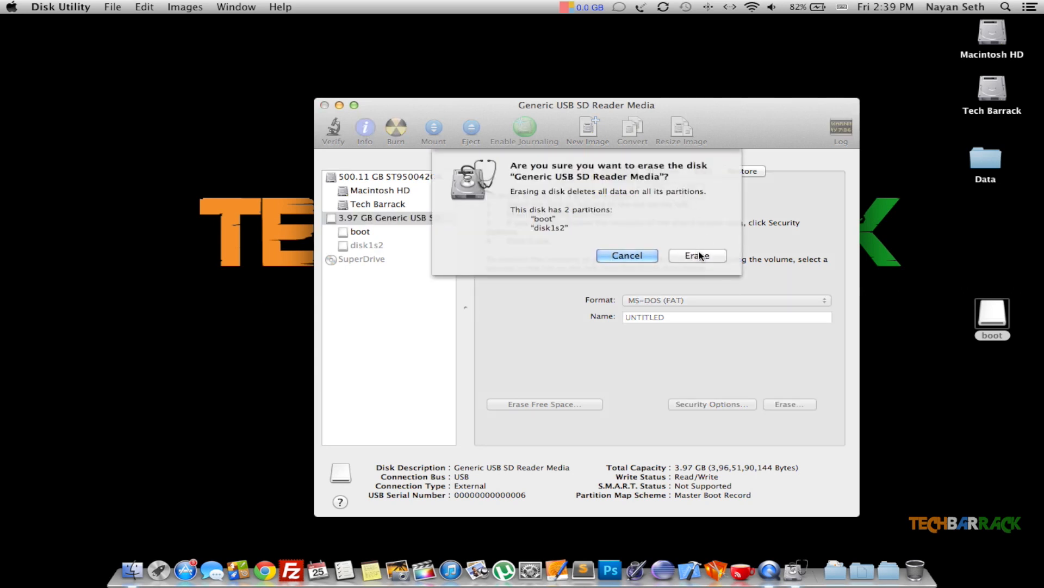
left_click(697, 255)
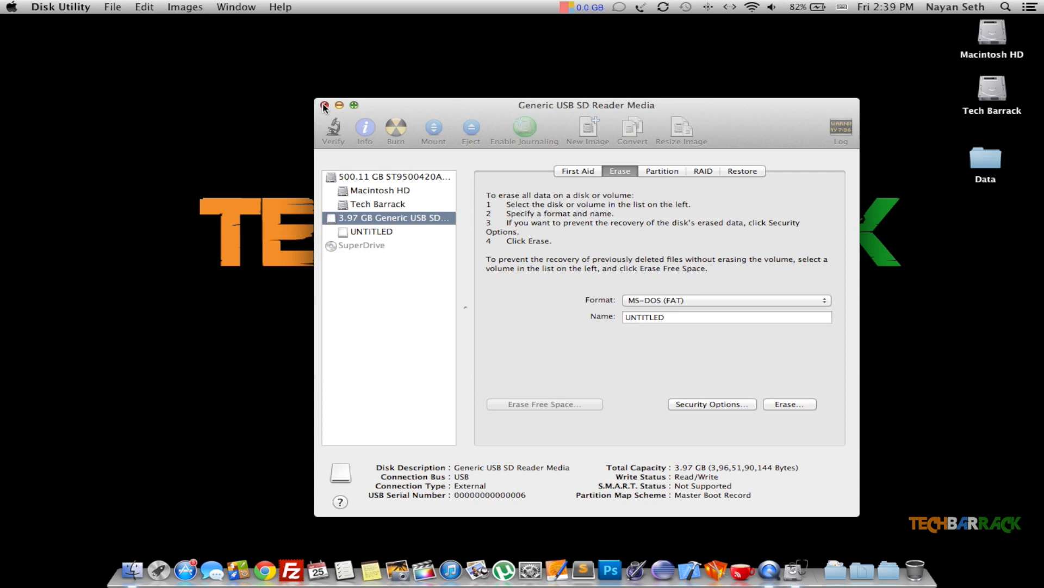
left_click(323, 107)
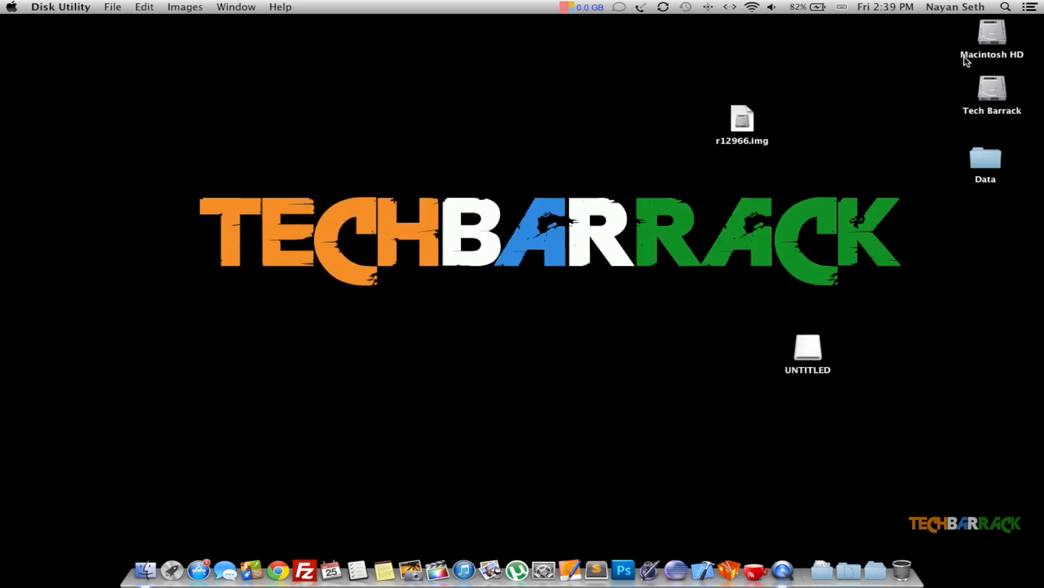
Close the Finder search window and launch Terminal from the Spotlight top hit
left_click(1005, 8)
type("terminal")
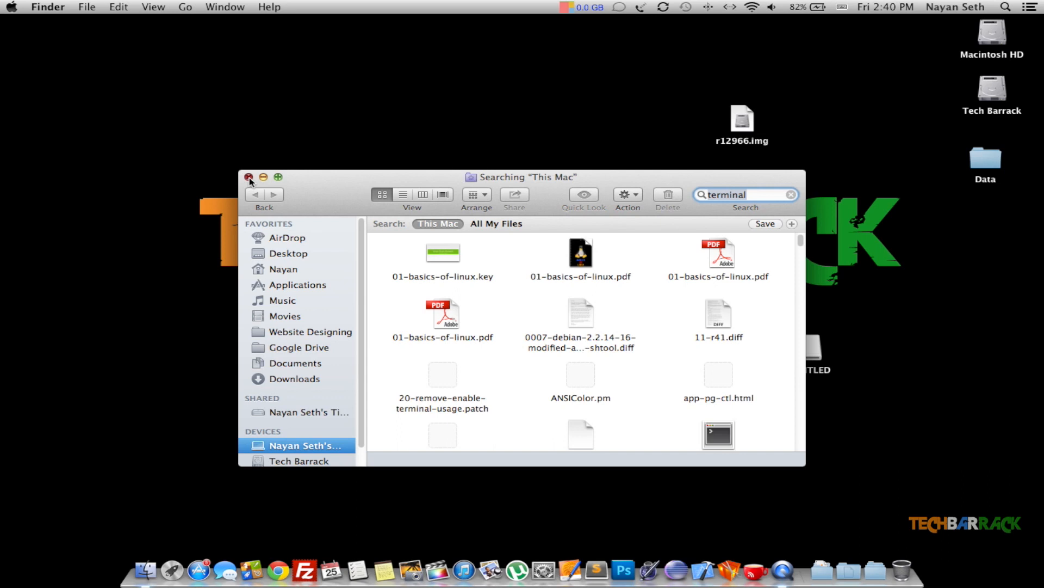
left_click(1005, 7)
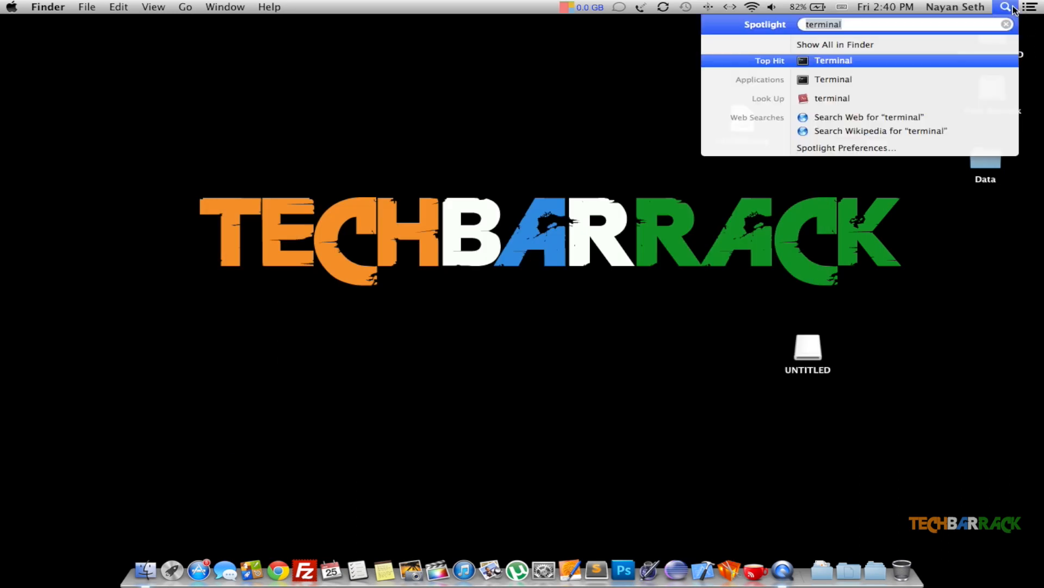
left_click(832, 60)
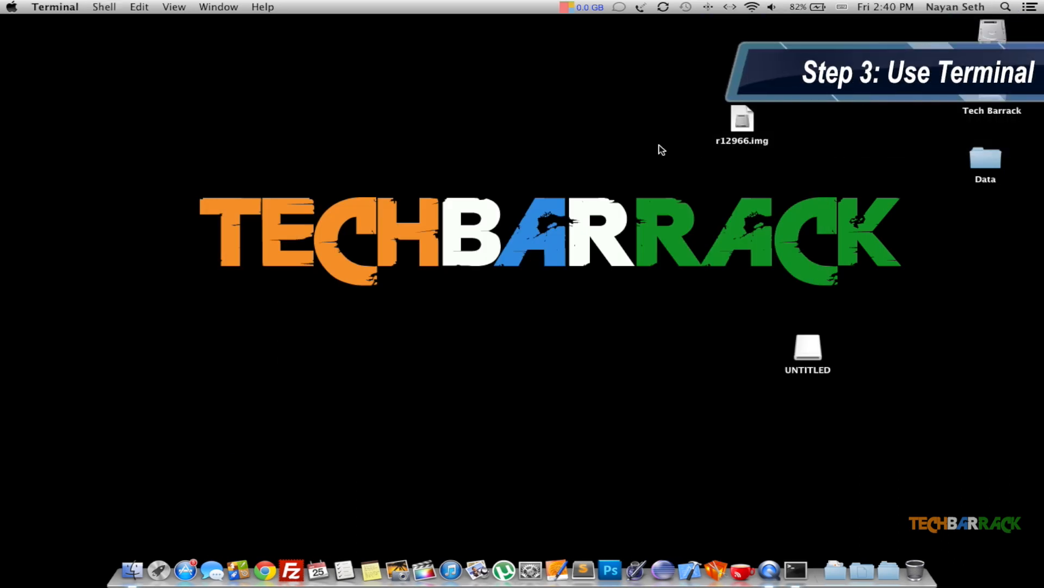
Open a Terminal window, cd into Desktop, and select r12966.img on the desktop
left_click(795, 571)
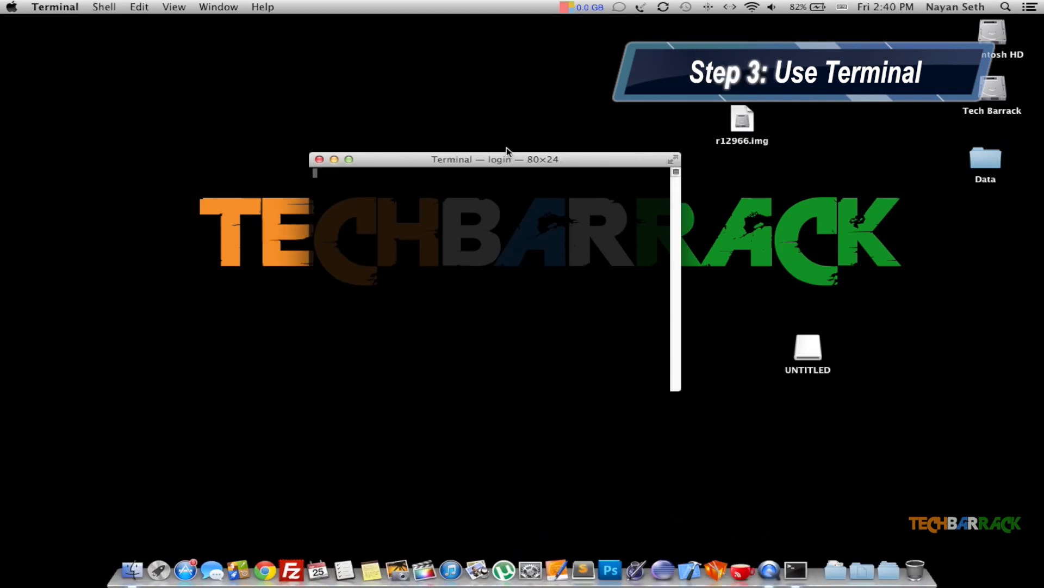
left_click_drag(494, 159, 383, 203)
type("cd Desktop")
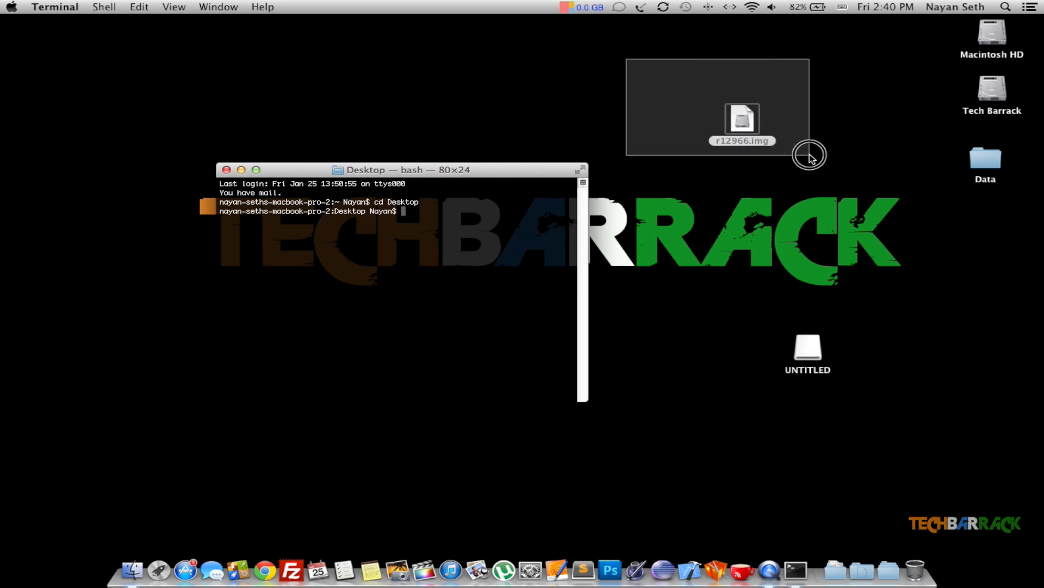
left_click(812, 160)
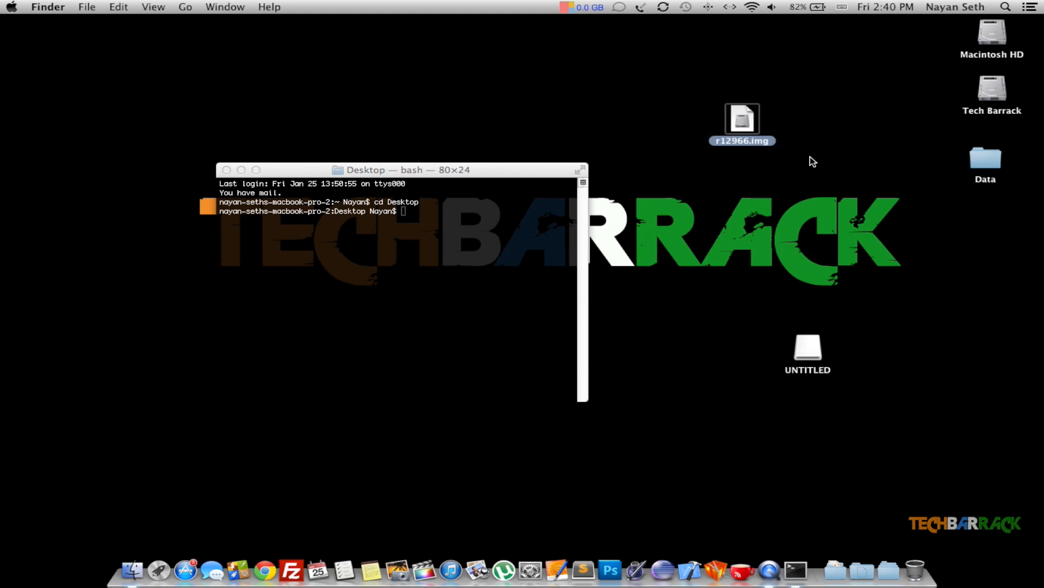
mouse_move(780, 174)
type("sudo")
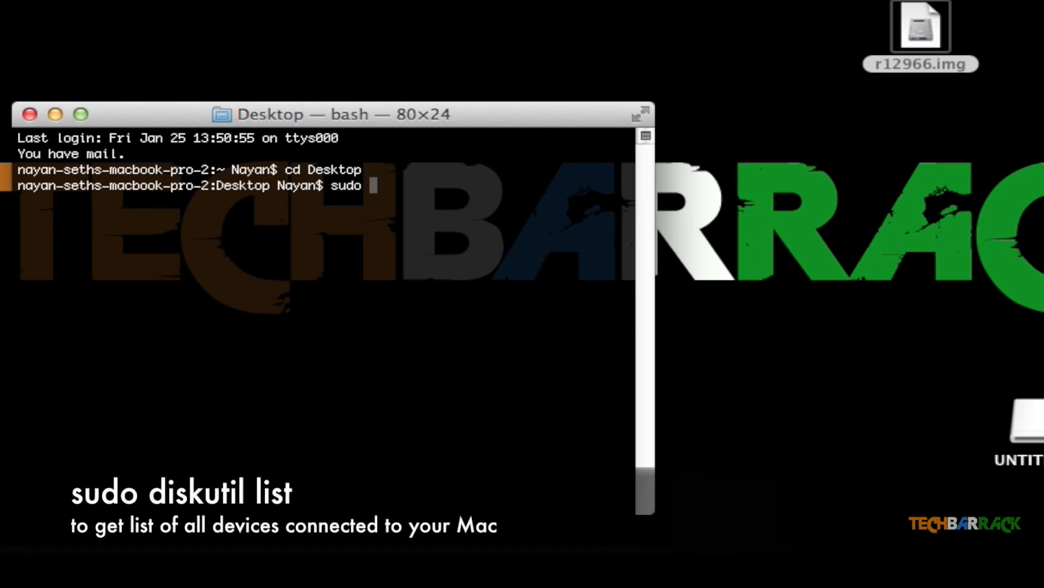
Run sudo diskutil list and mark disk0 to compare against the 4.0 GB card at disk1
type("diskutil")
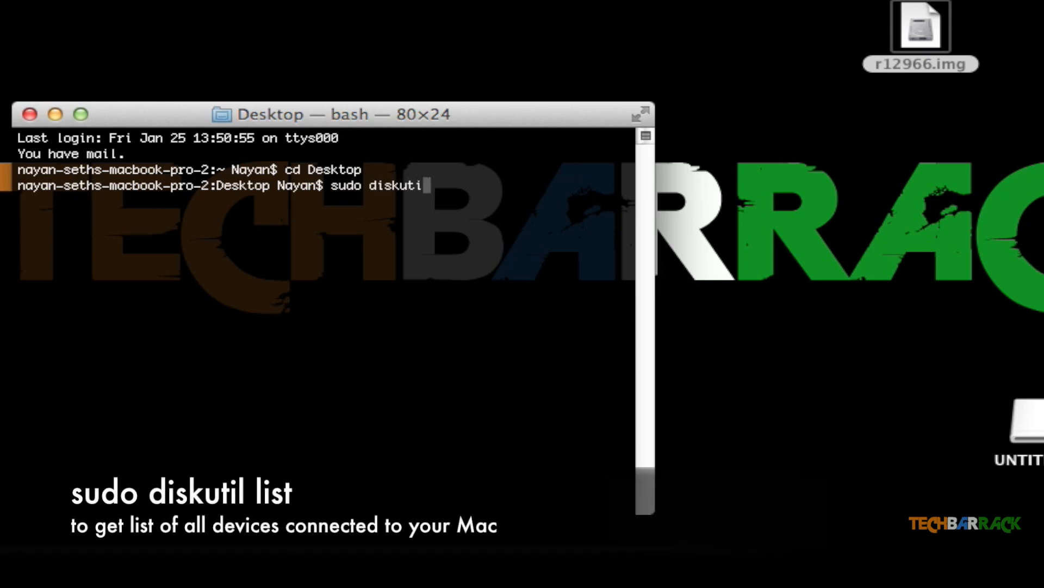
type("list")
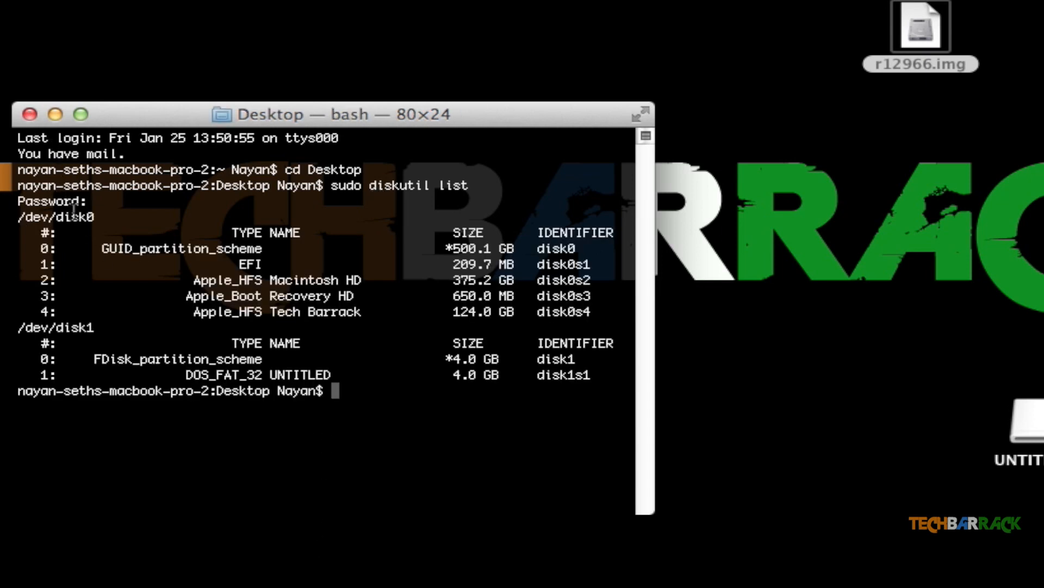
double_click(73, 328)
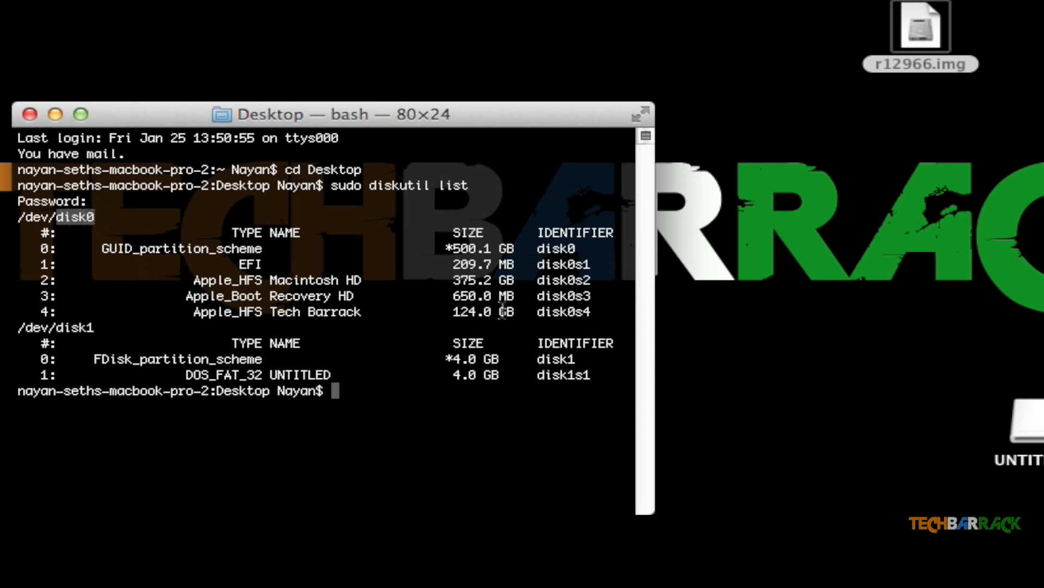
mouse_move(123, 342)
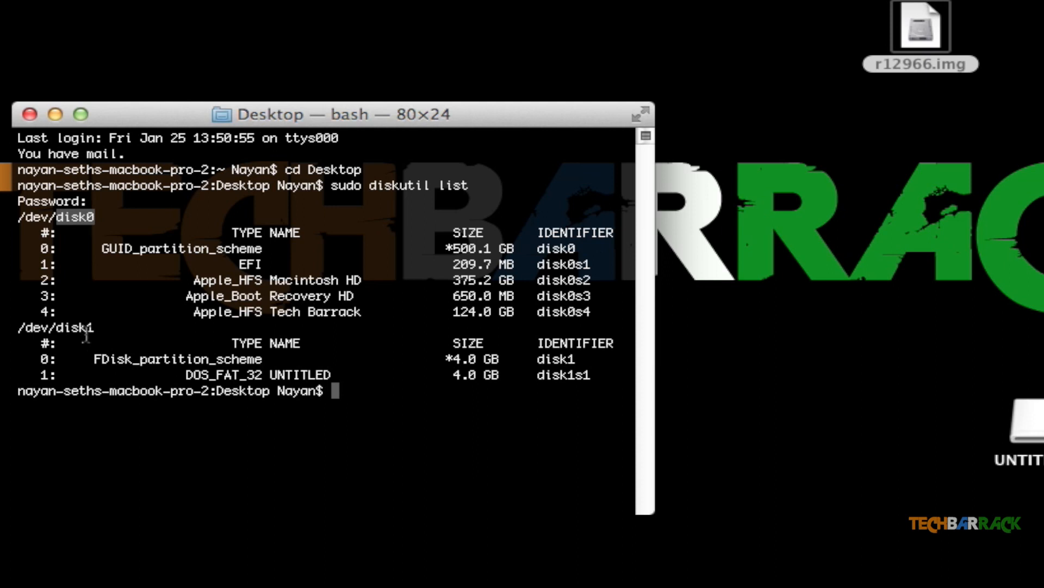
mouse_move(369, 380)
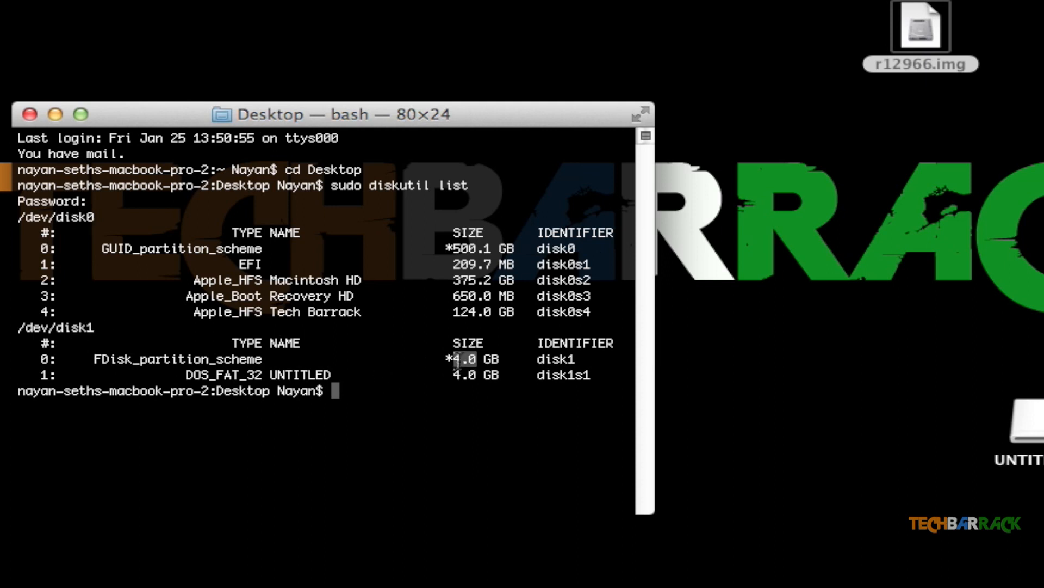
mouse_move(378, 375)
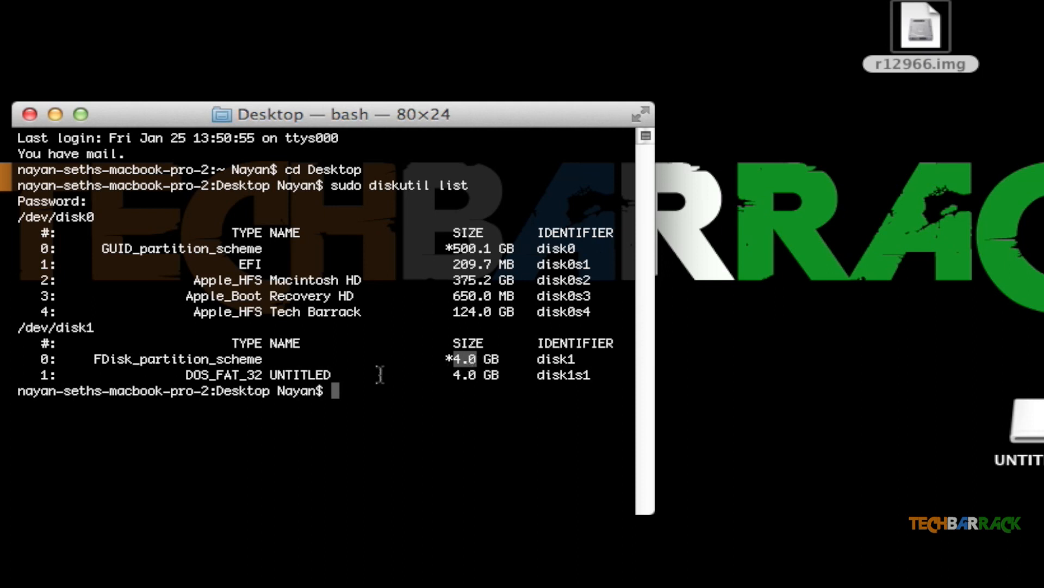
mouse_move(373, 386)
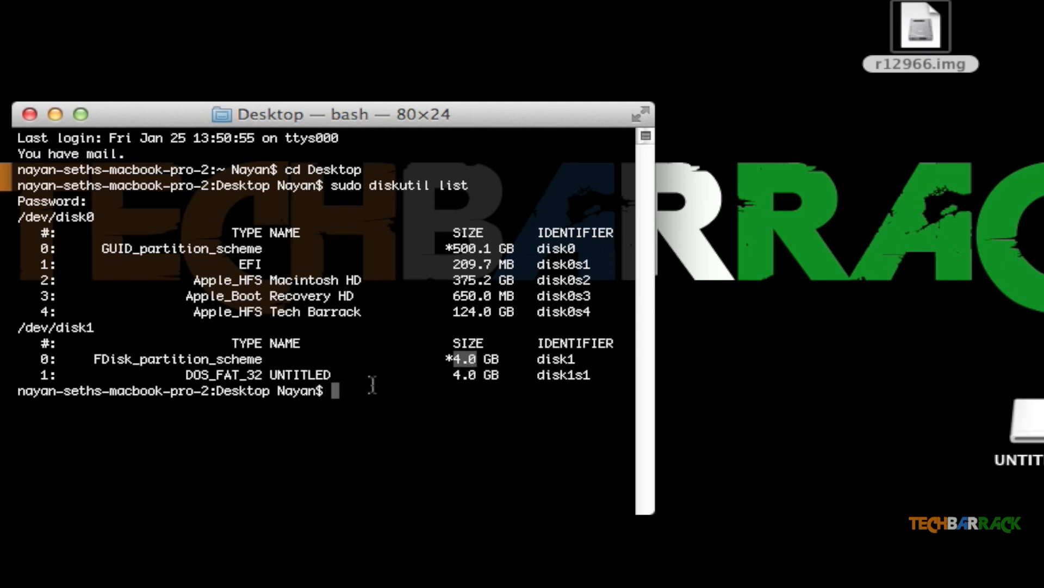
type("sudo")
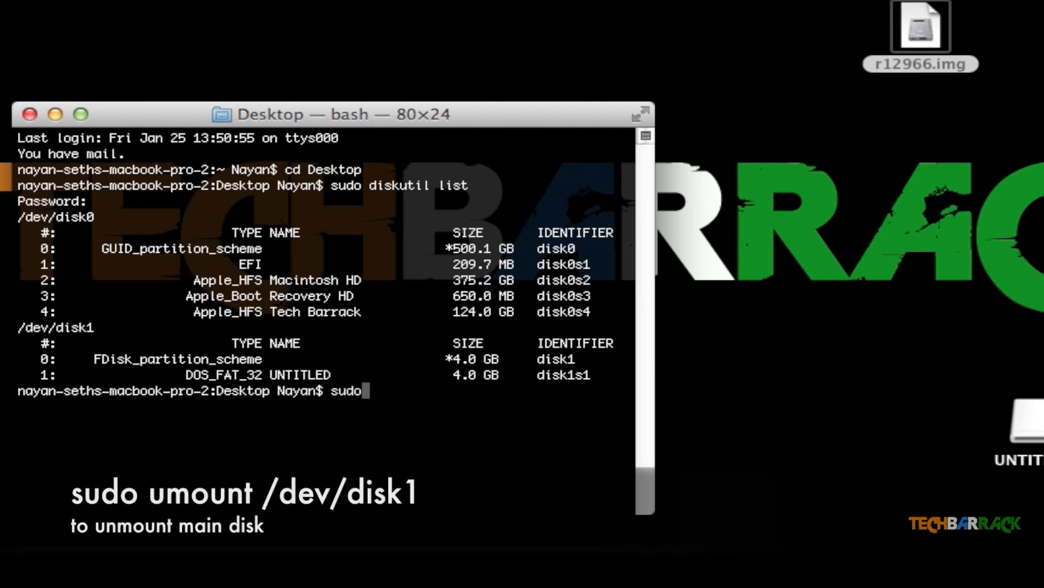
Run sudo umount disk1, get 'not currently mounted', and point out the disk1s1 partition
type("umount")
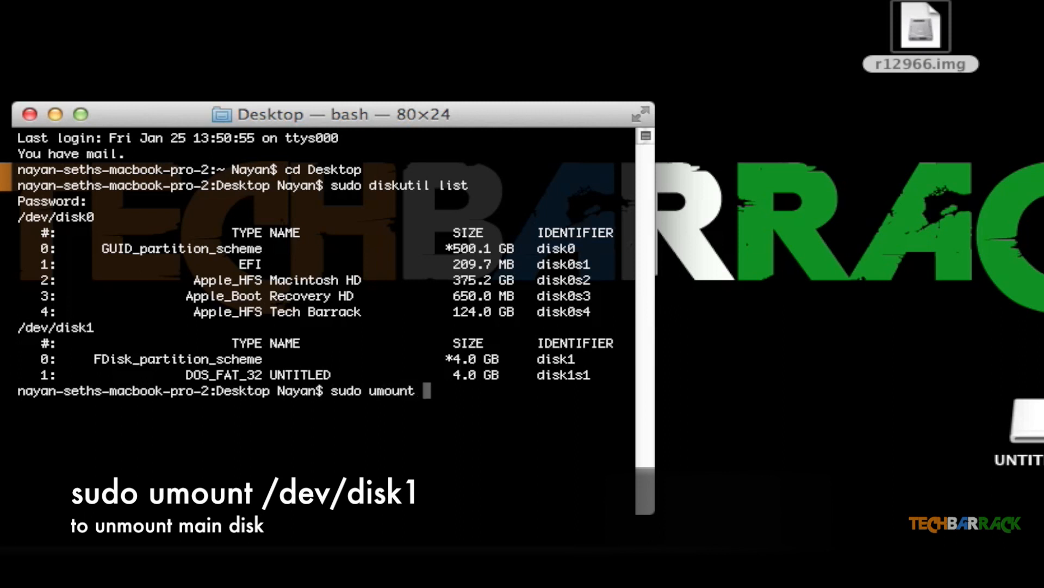
type("disk1")
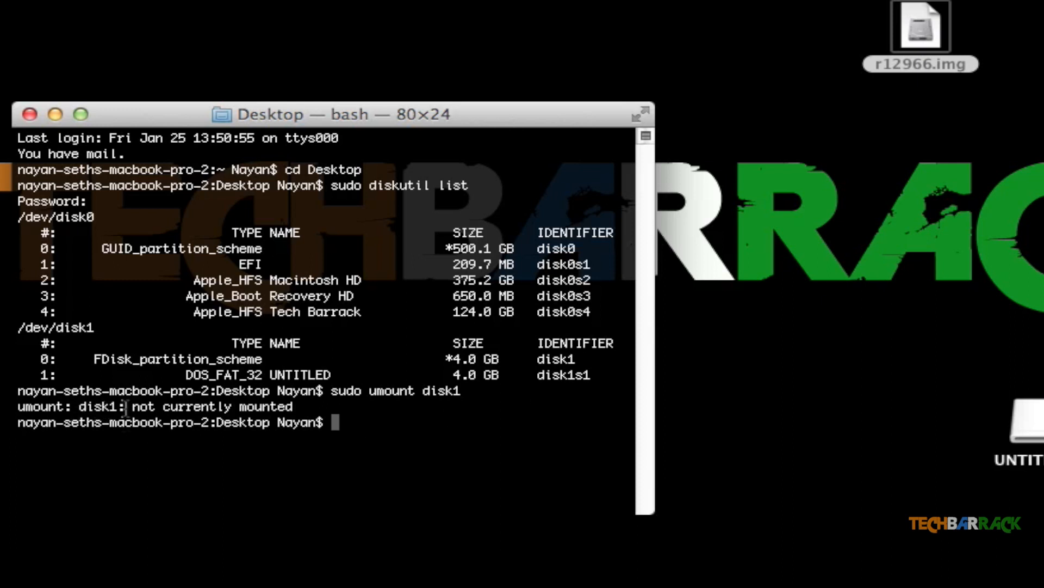
double_click(200, 406)
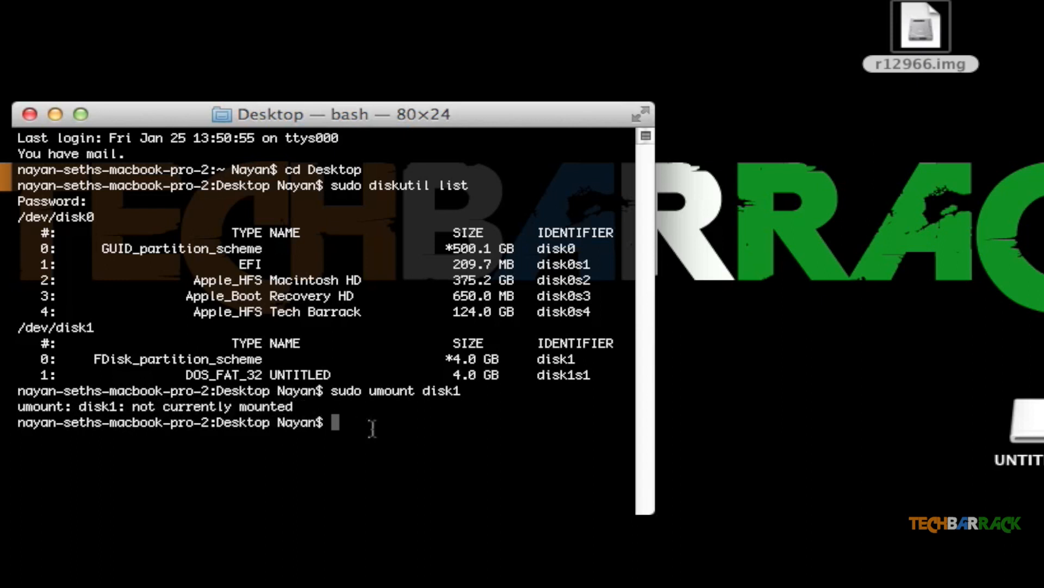
mouse_move(539, 377)
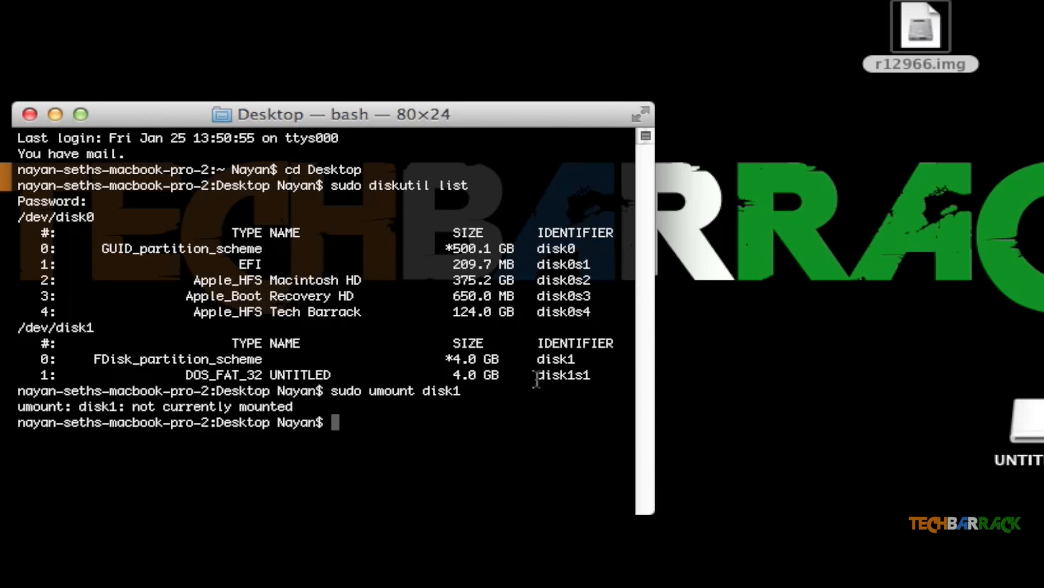
double_click(563, 374)
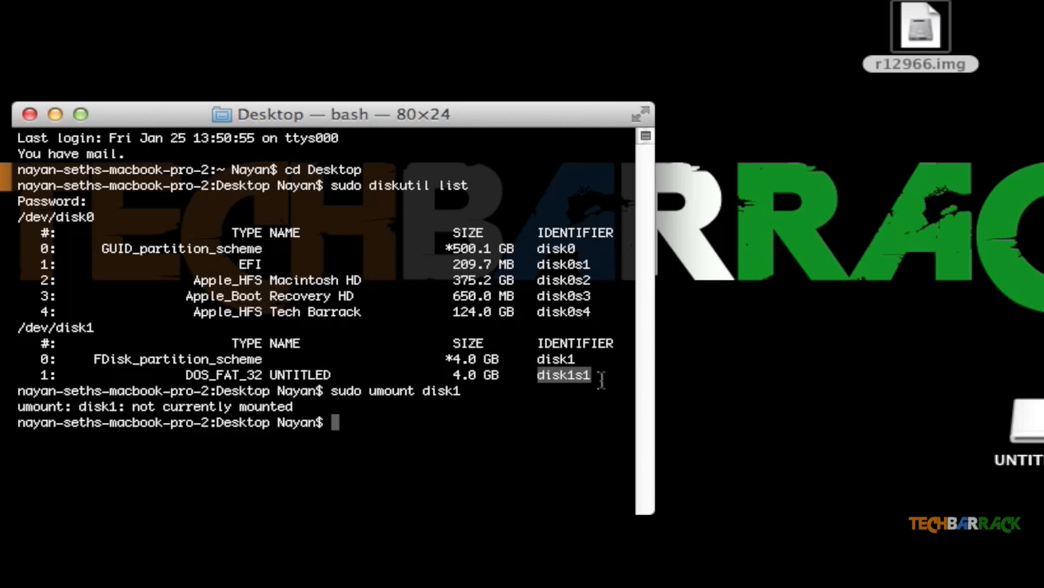
mouse_move(566, 376)
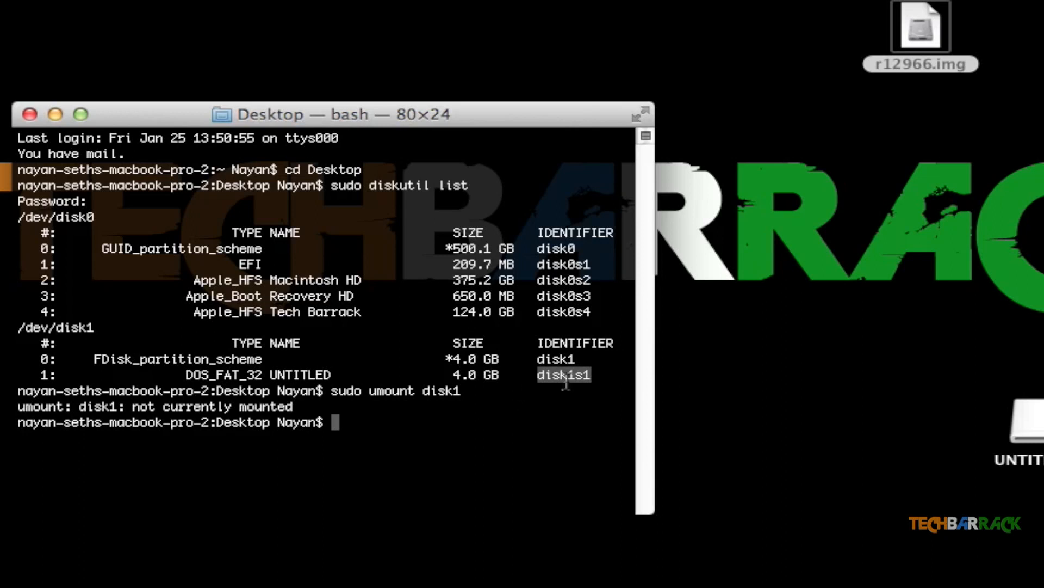
mouse_move(438, 426)
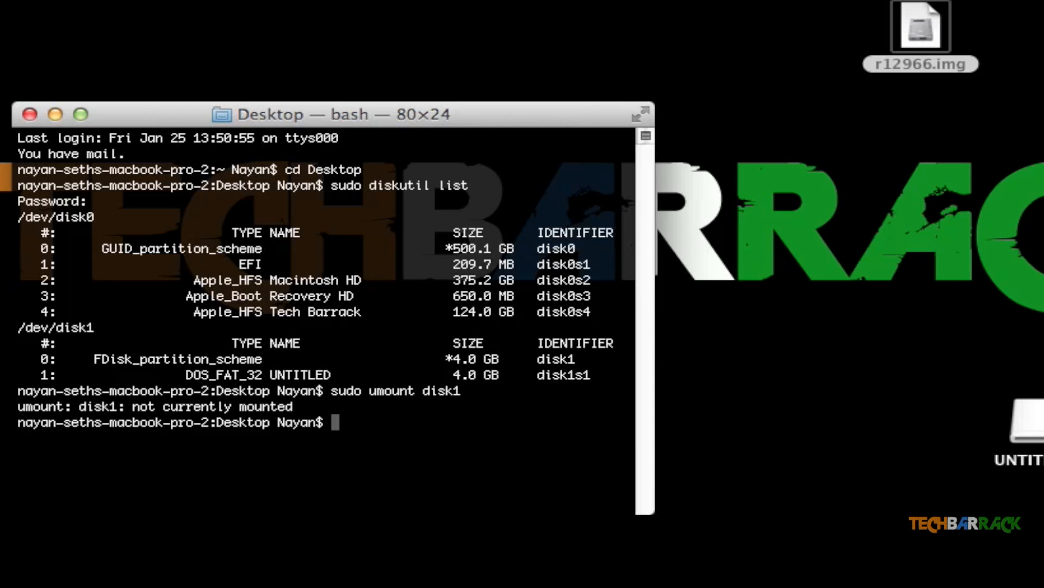
Run sudo diskutil umount disk1s1 so Volume UNTITLED is reported unmounted
type("s")
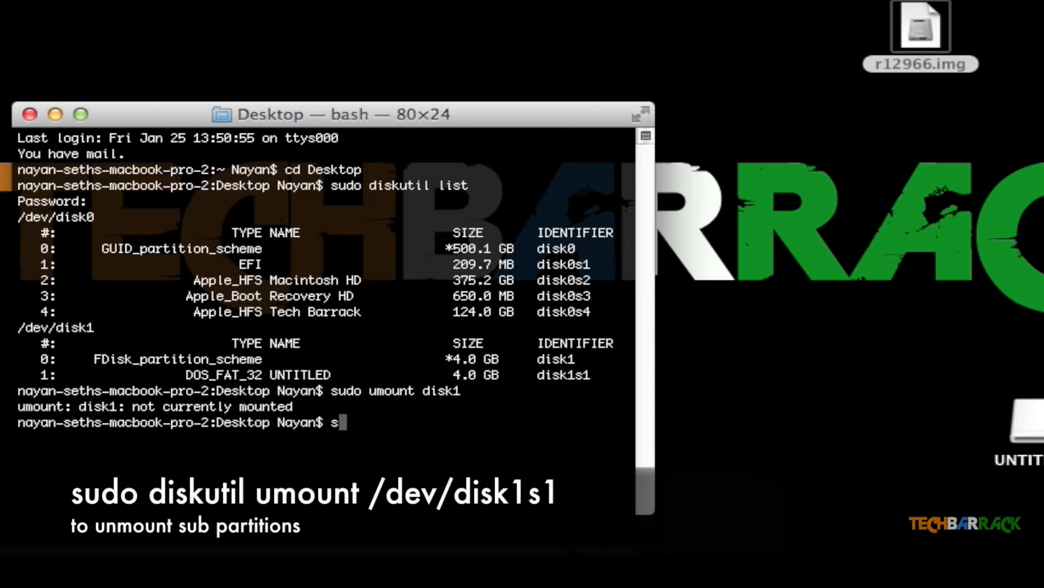
type("udo diskutil umo")
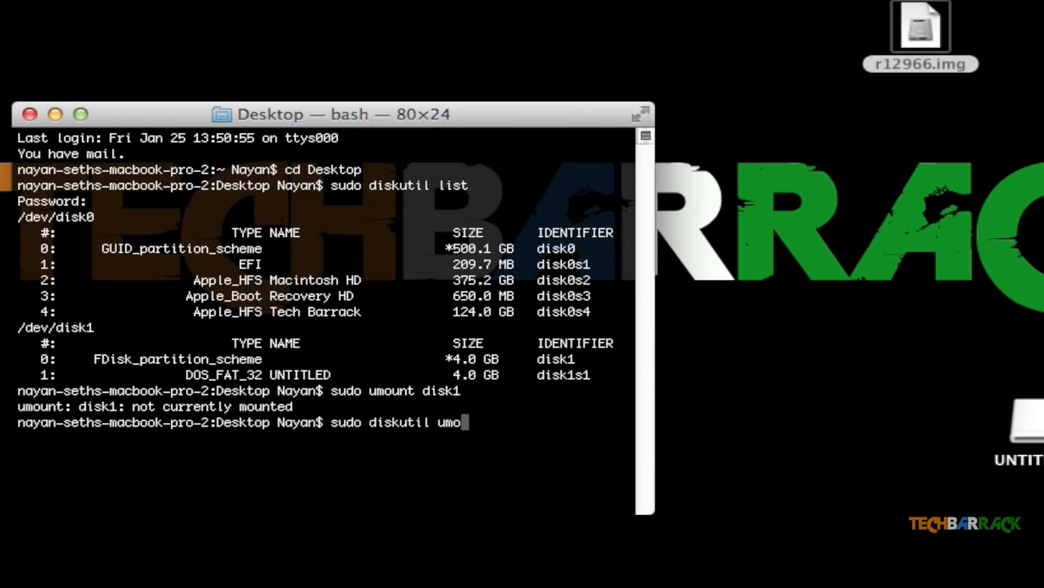
type("unt")
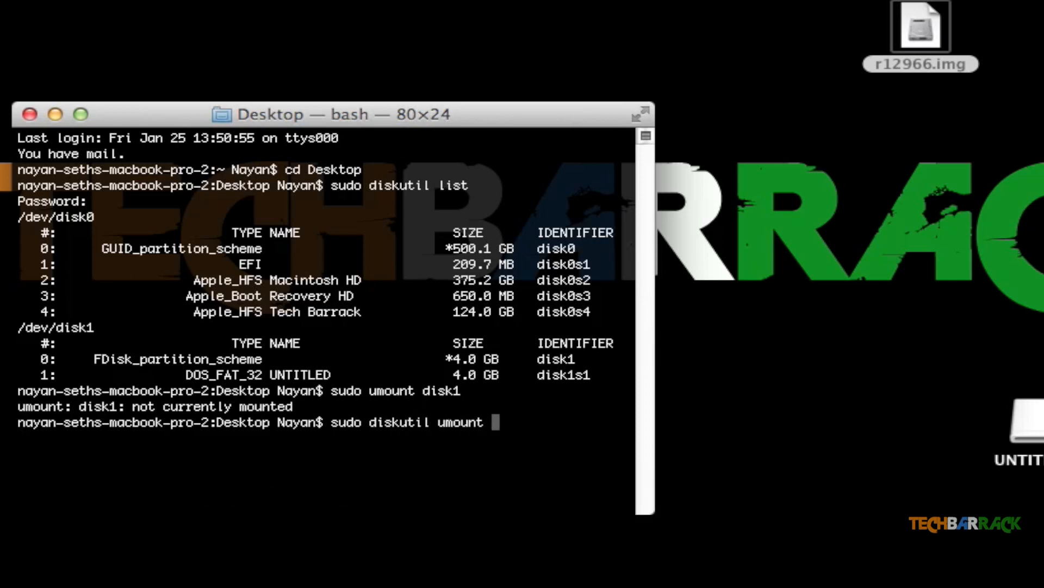
type("disk1s1")
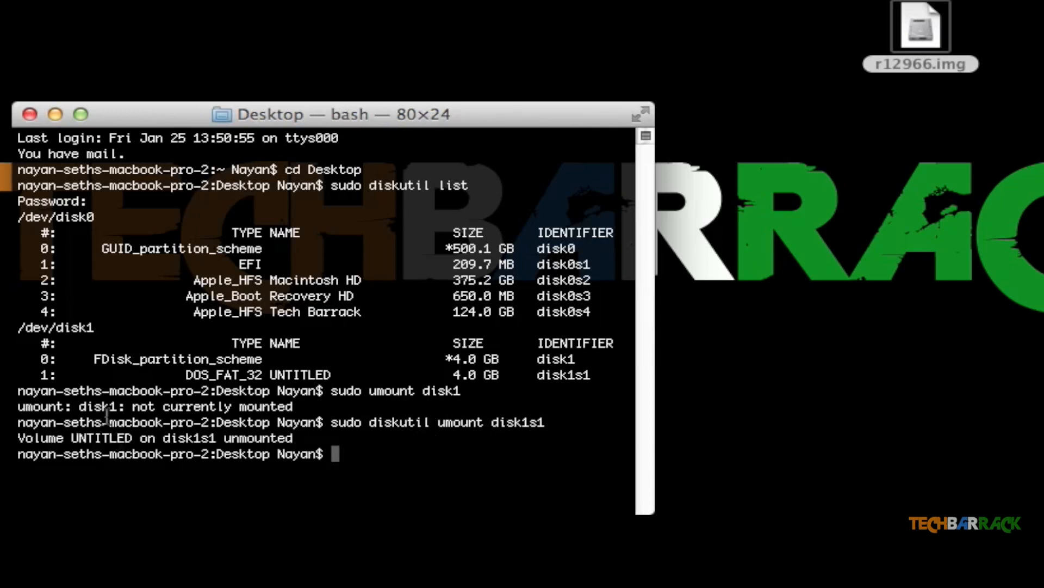
double_click(100, 437)
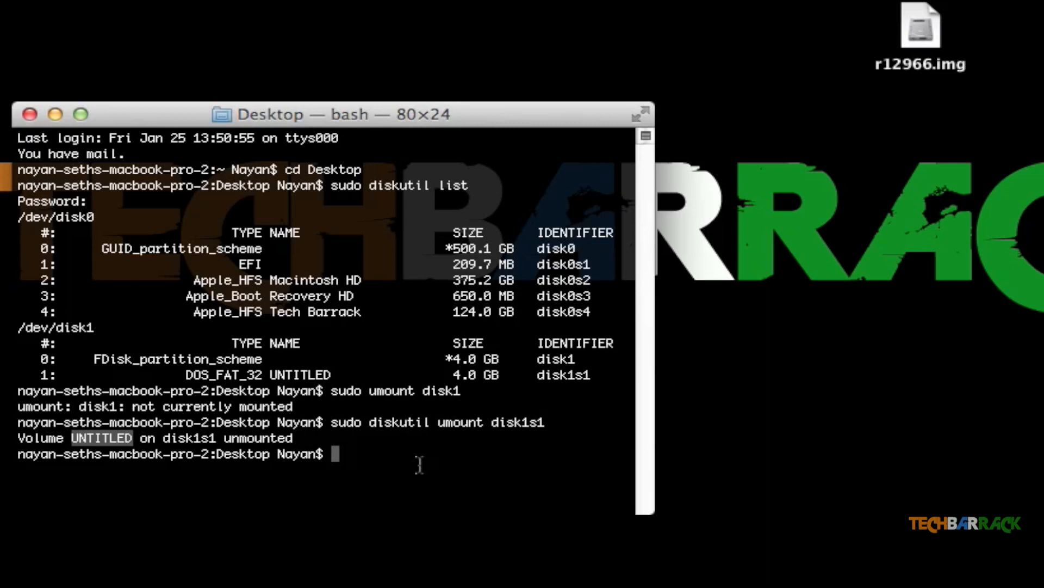
type("sudo")
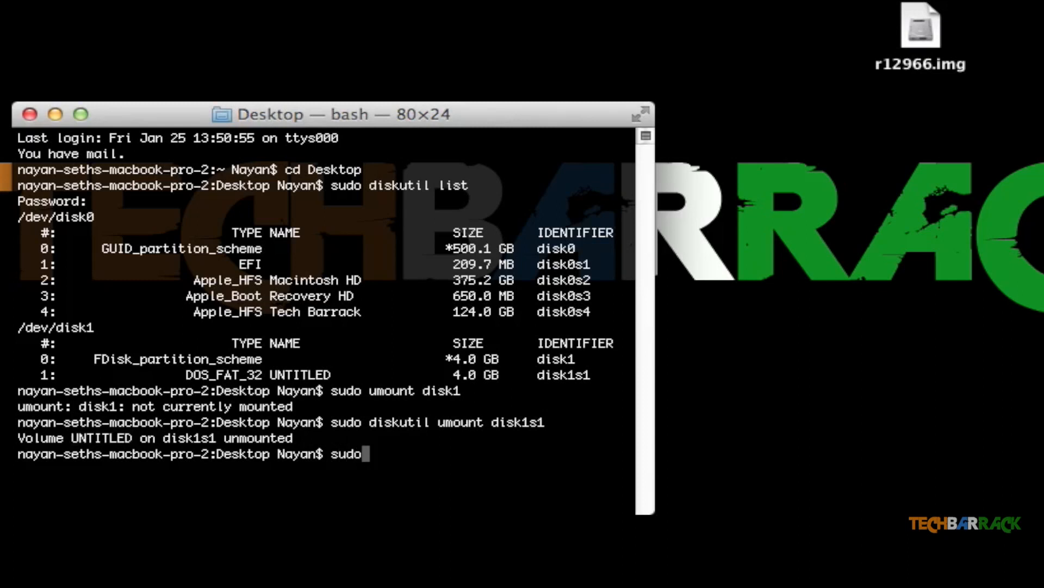
Compose sudo dd bs=4m if=r12966.img of=/dev/disk1 at the prompt without running it
type("dd")
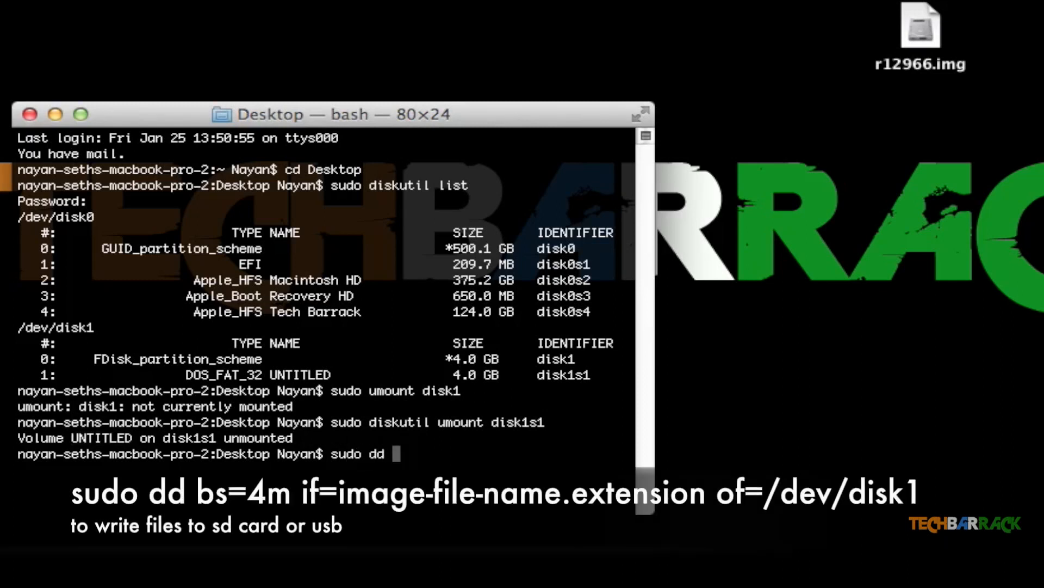
type("bs=4m")
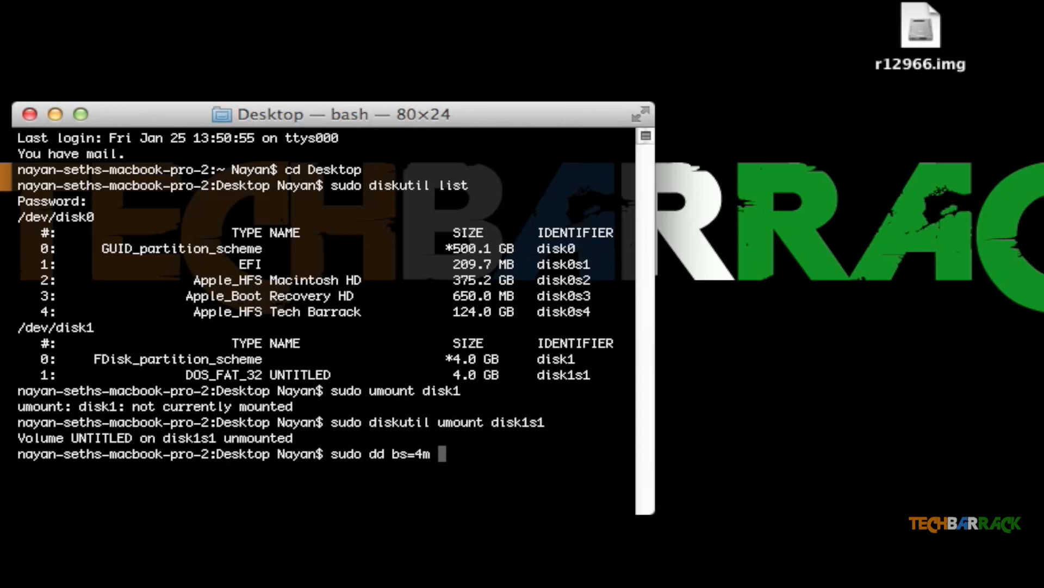
type("if=")
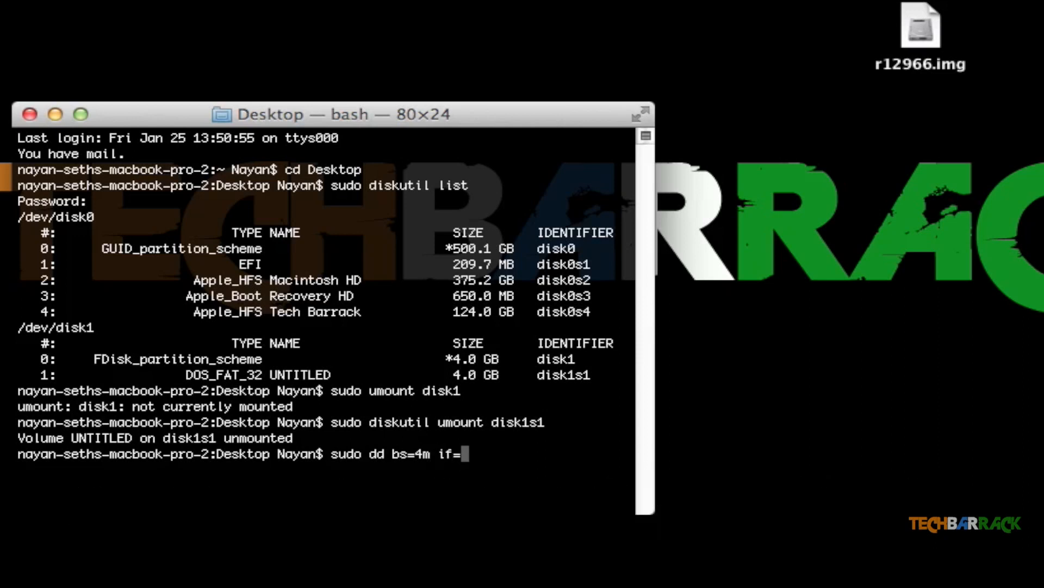
left_click(921, 26)
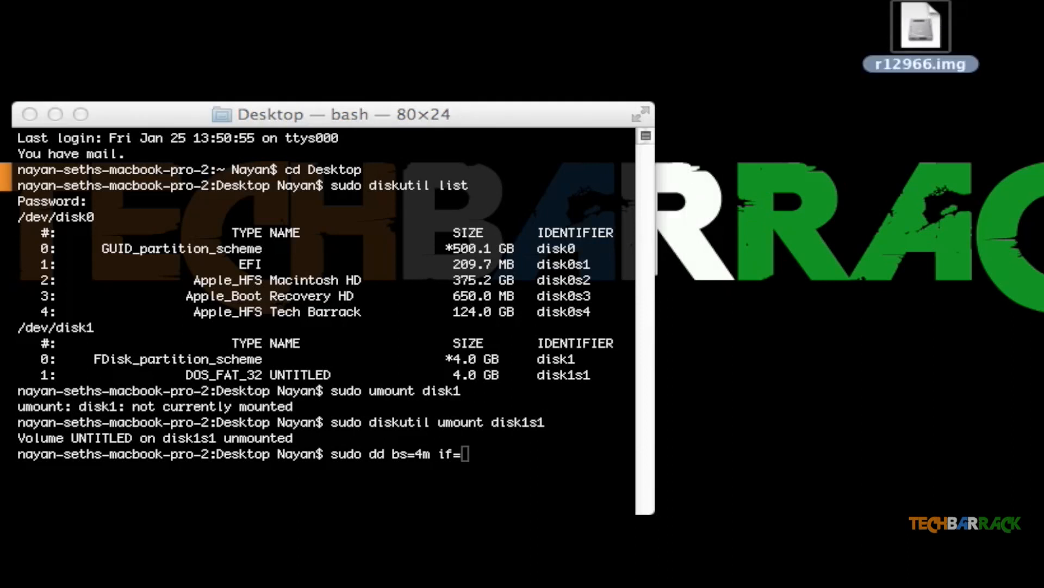
right_click(467, 453)
type("r12966.img")
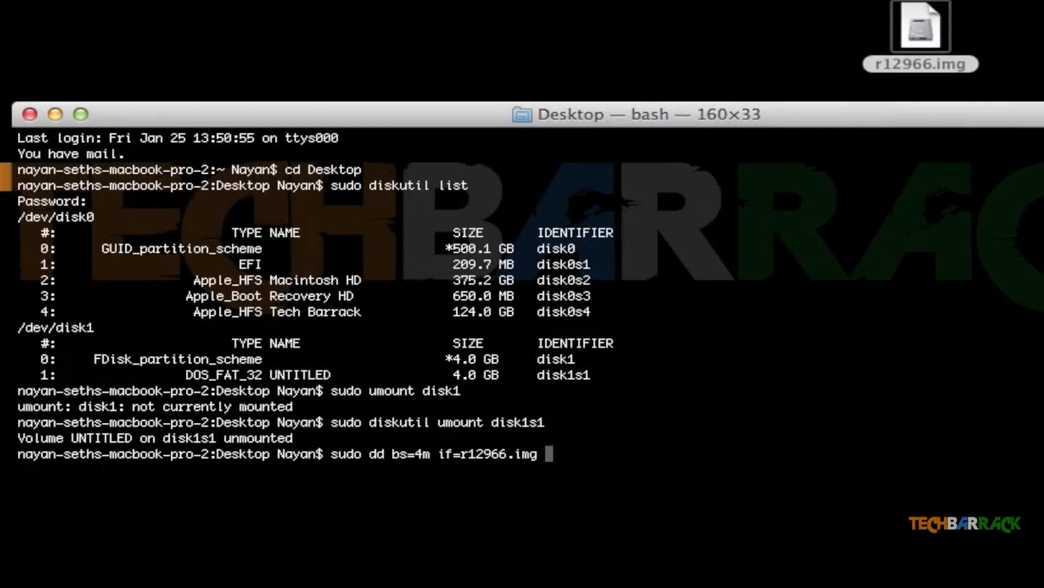
type("of=")
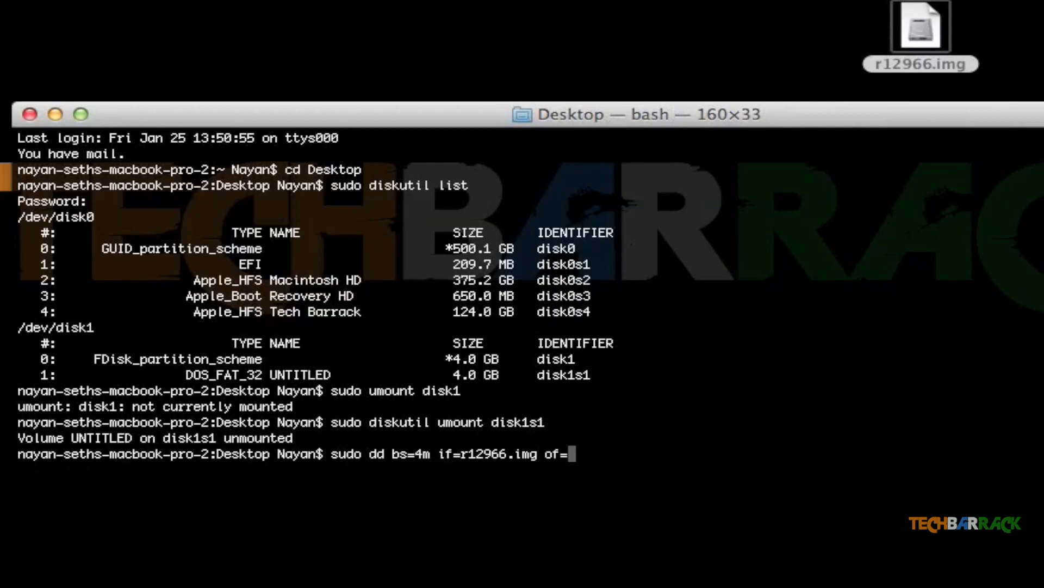
type("/")
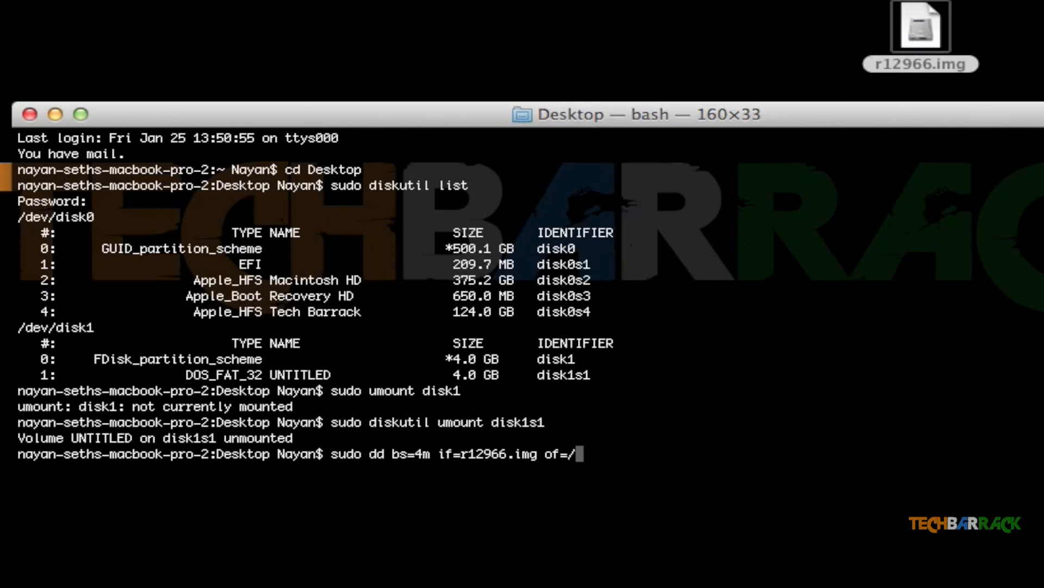
type("dev")
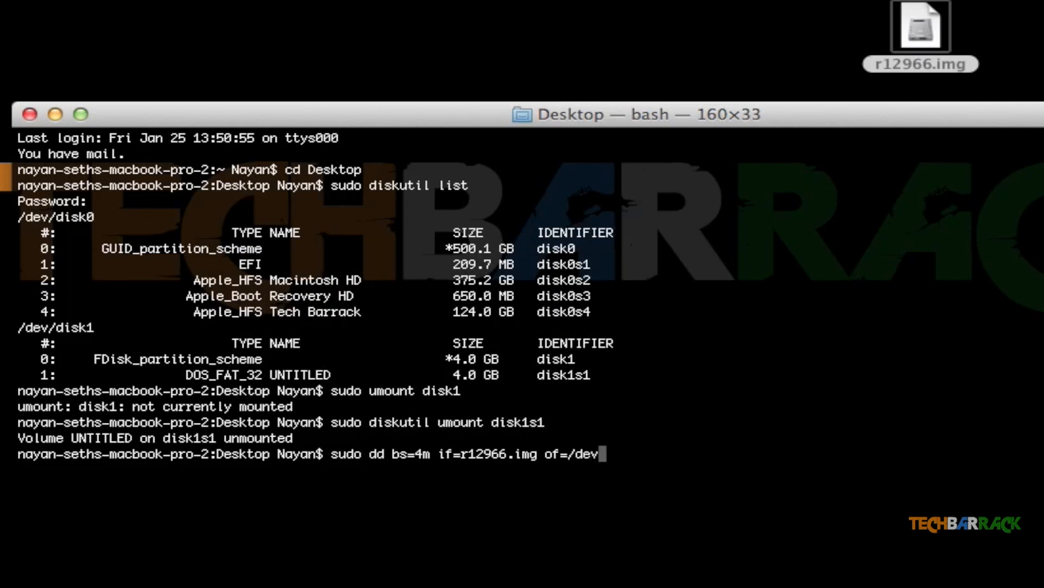
type("disk1")
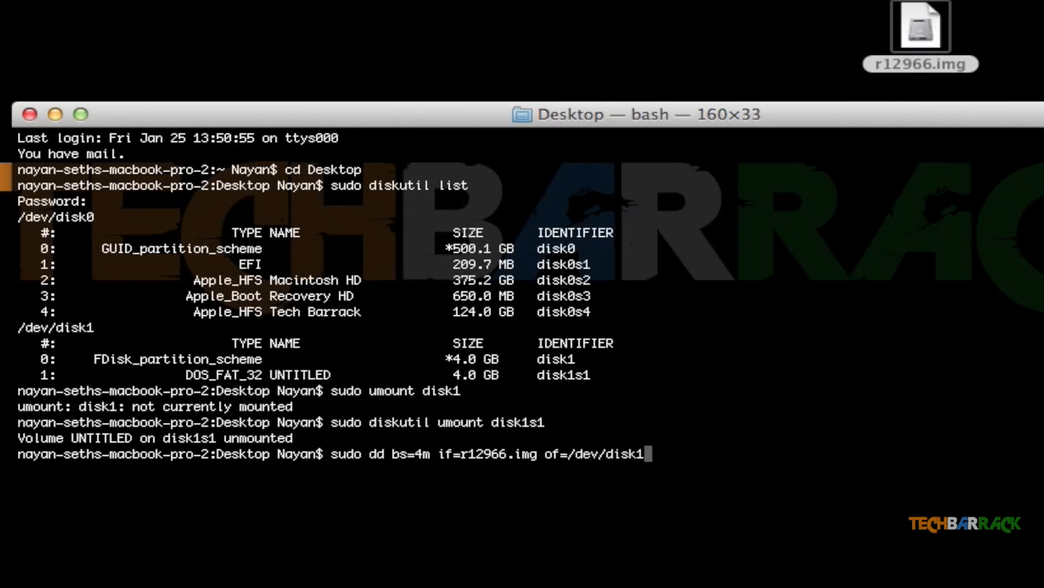
mouse_move(729, 482)
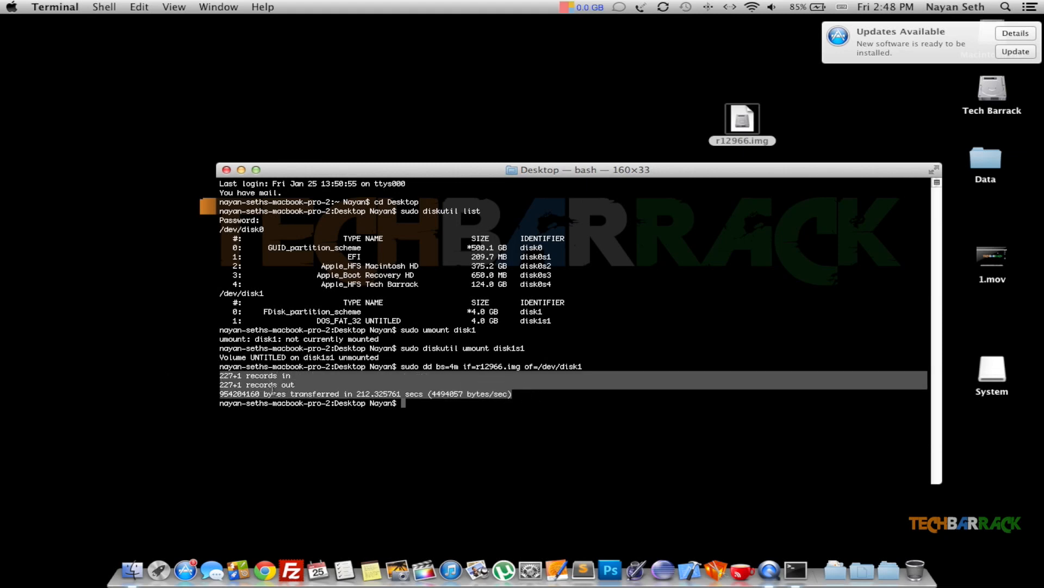
double_click(276, 392)
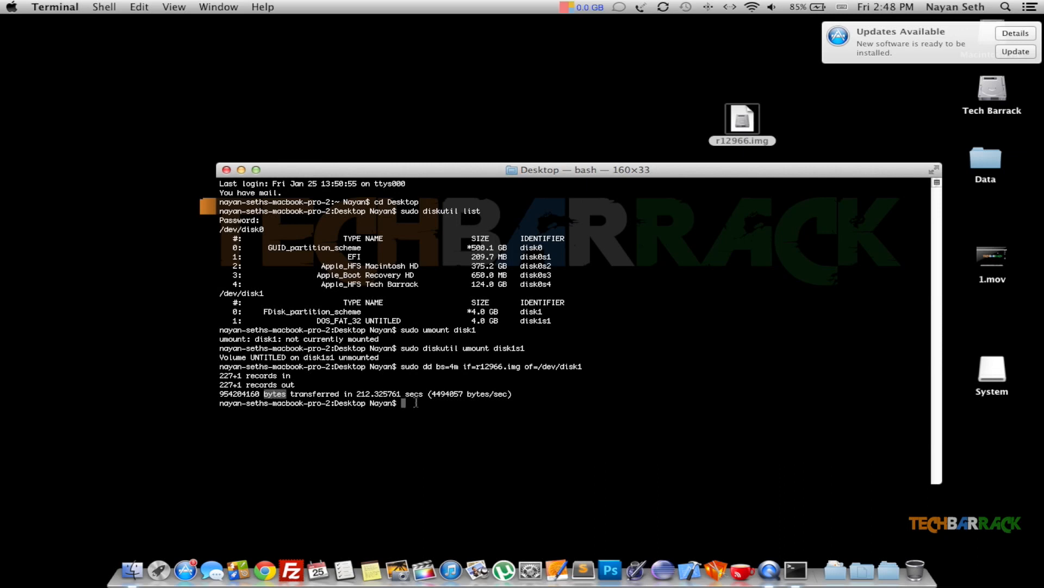
left_click(992, 367)
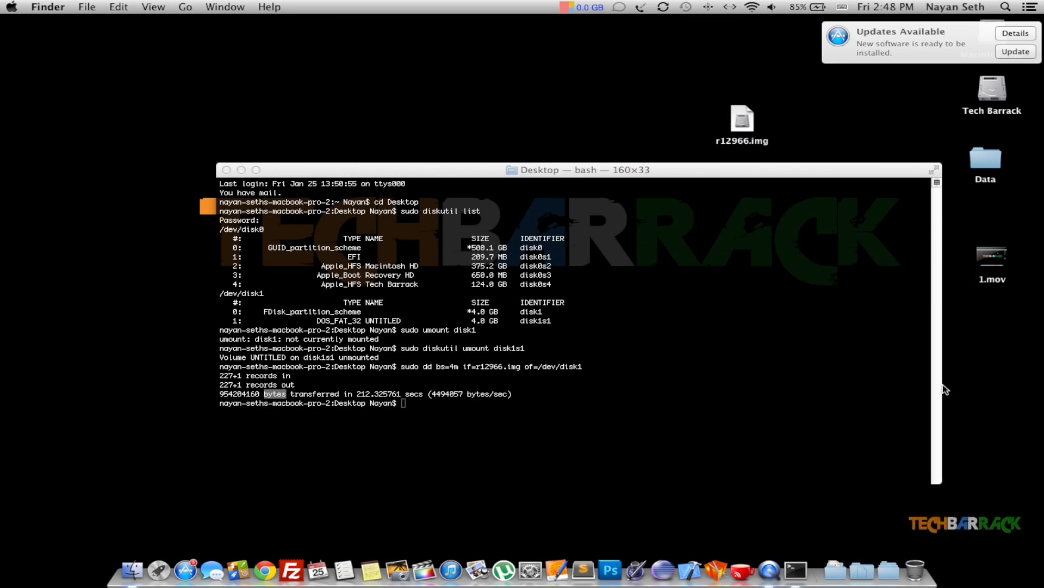
mouse_move(302, 209)
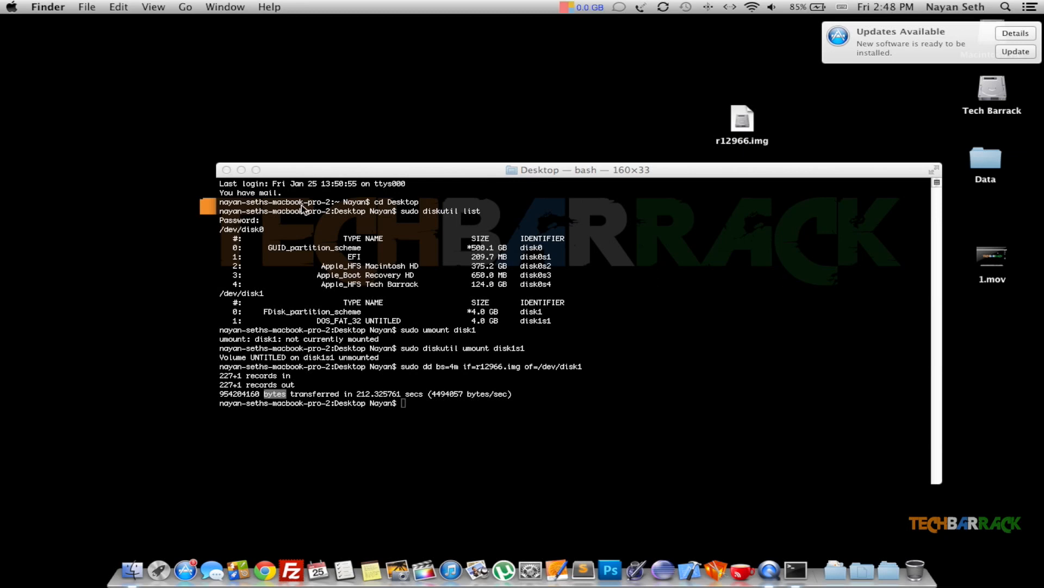
mouse_move(260, 202)
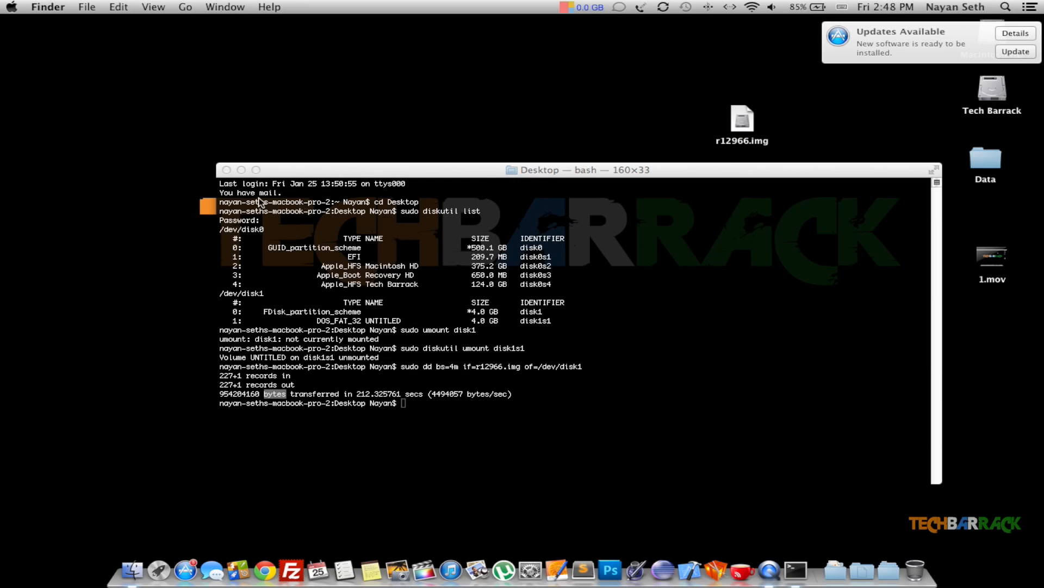
mouse_move(258, 204)
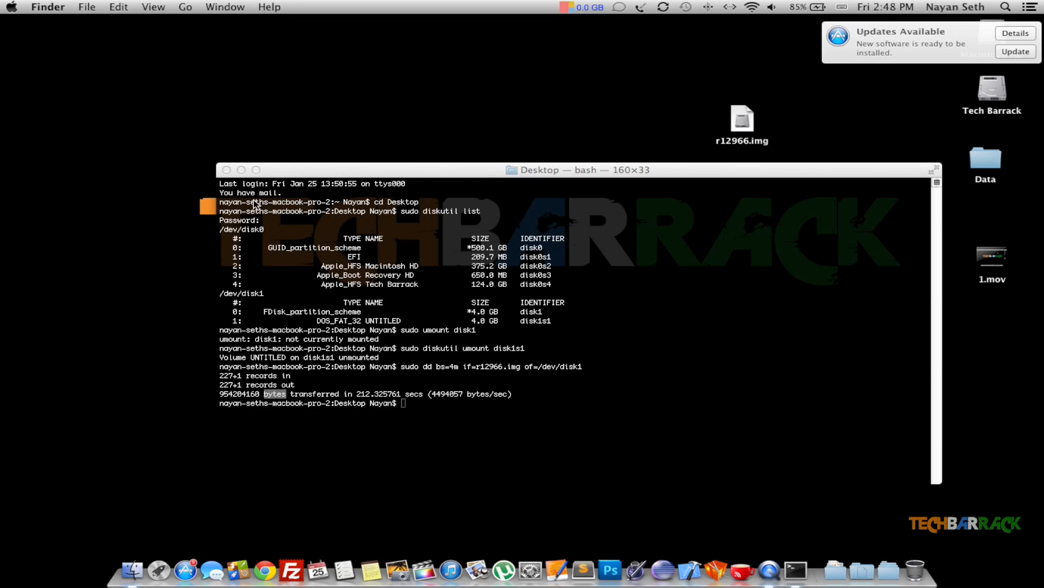
mouse_move(163, 112)
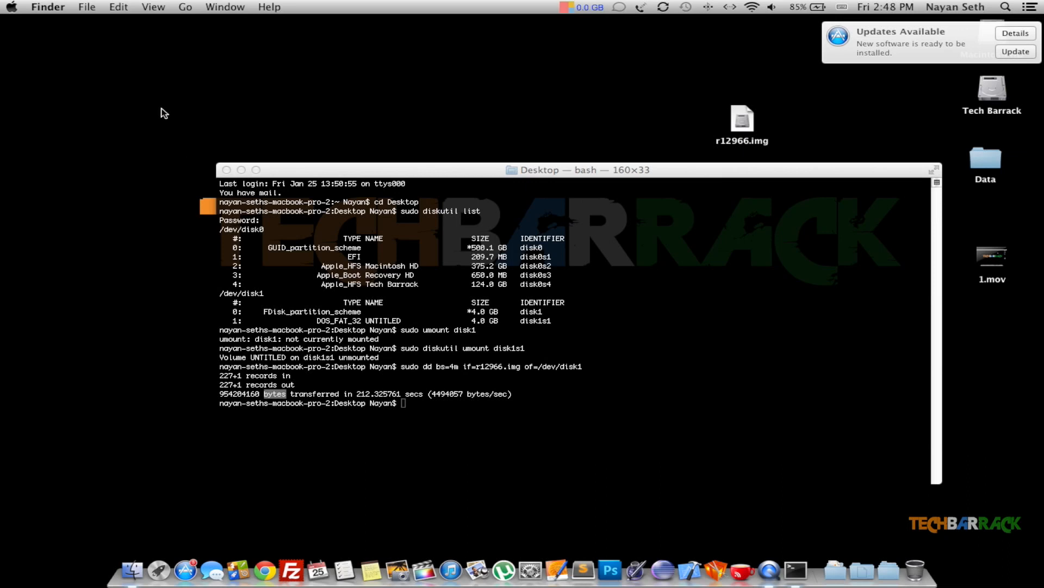